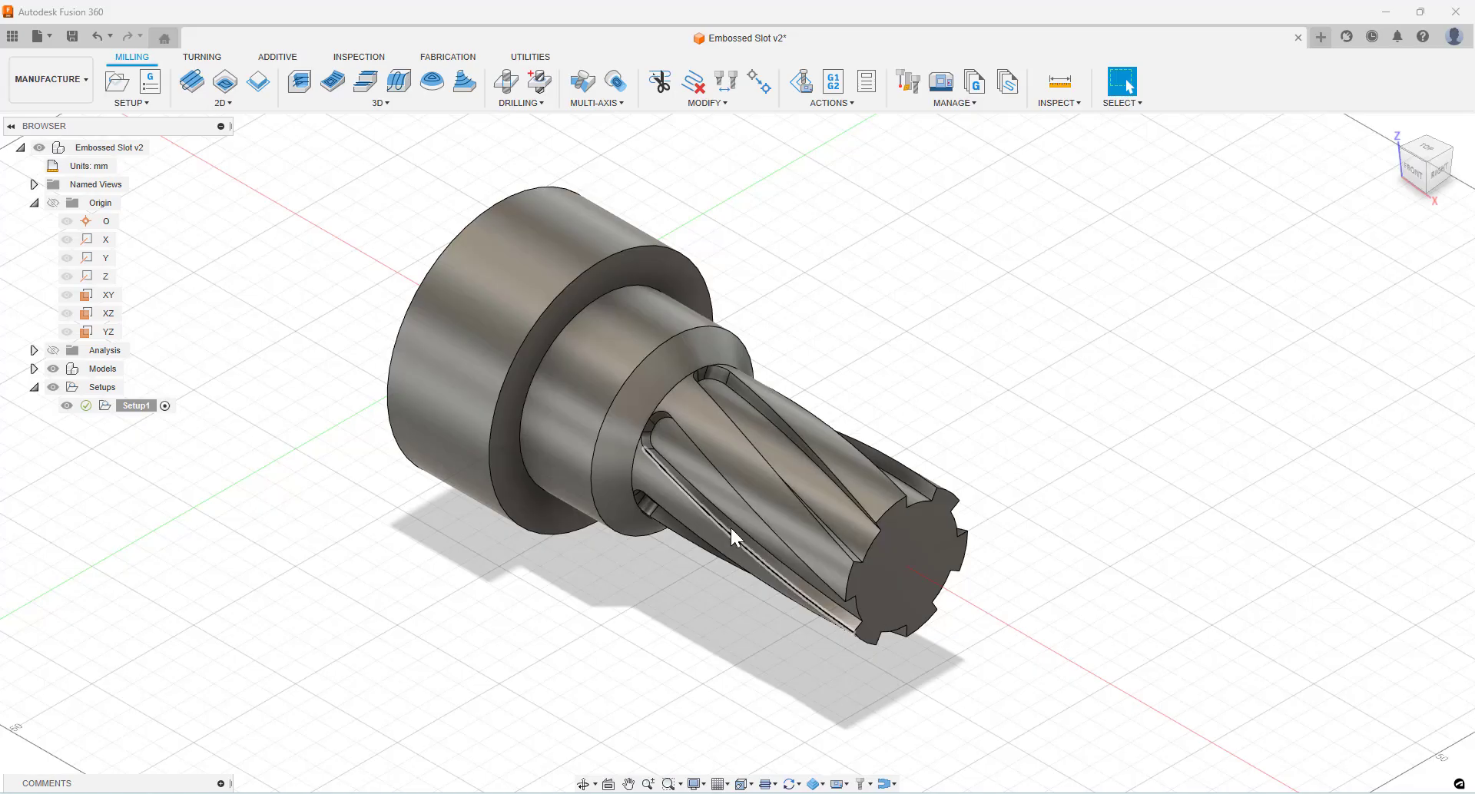
Create a new Multi-Axis Rotary Pocket operation and choose its cutting tool
{"action": "left_click", "coordinate": [596, 85]}
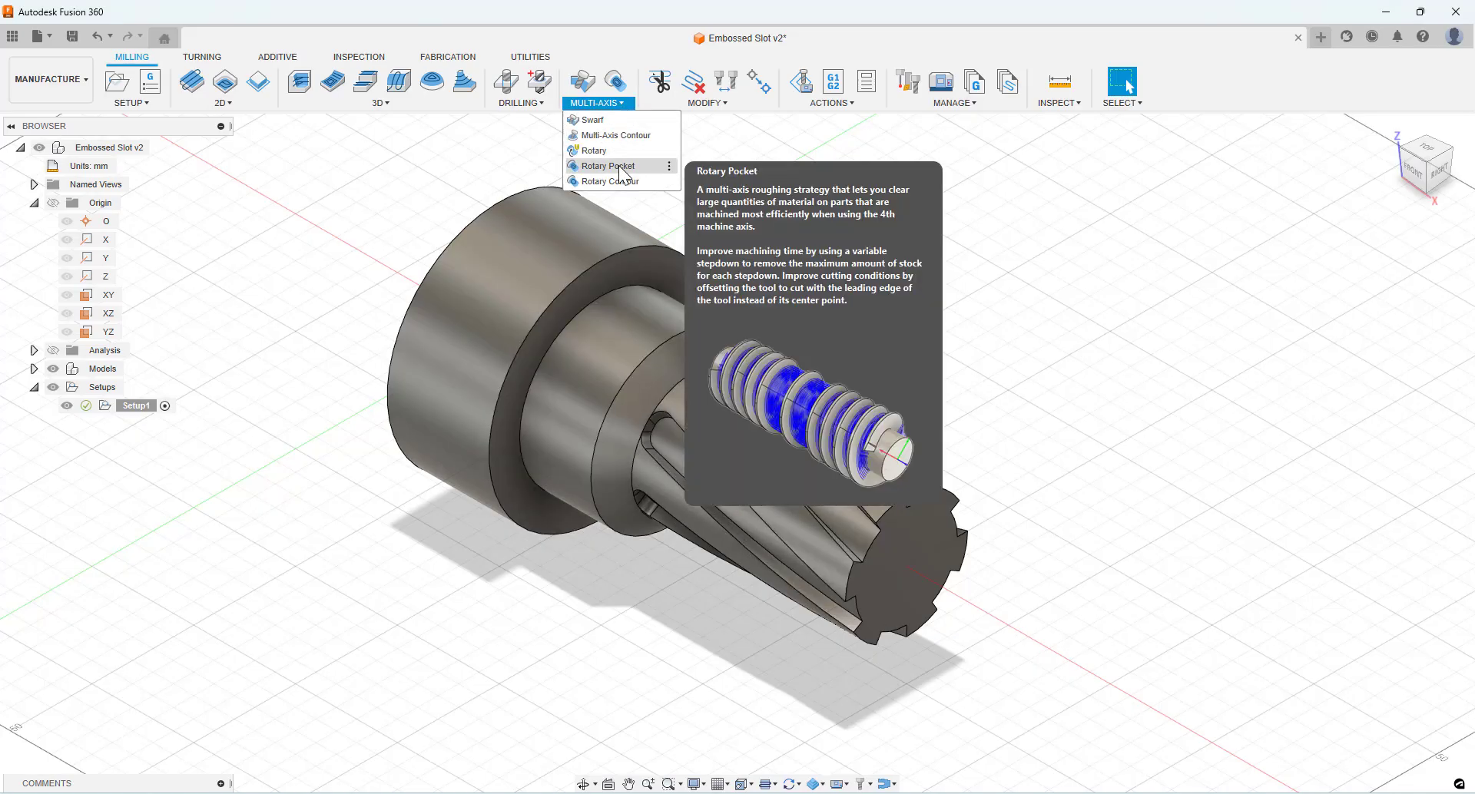
{"action": "left_click", "coordinate": [606, 166]}
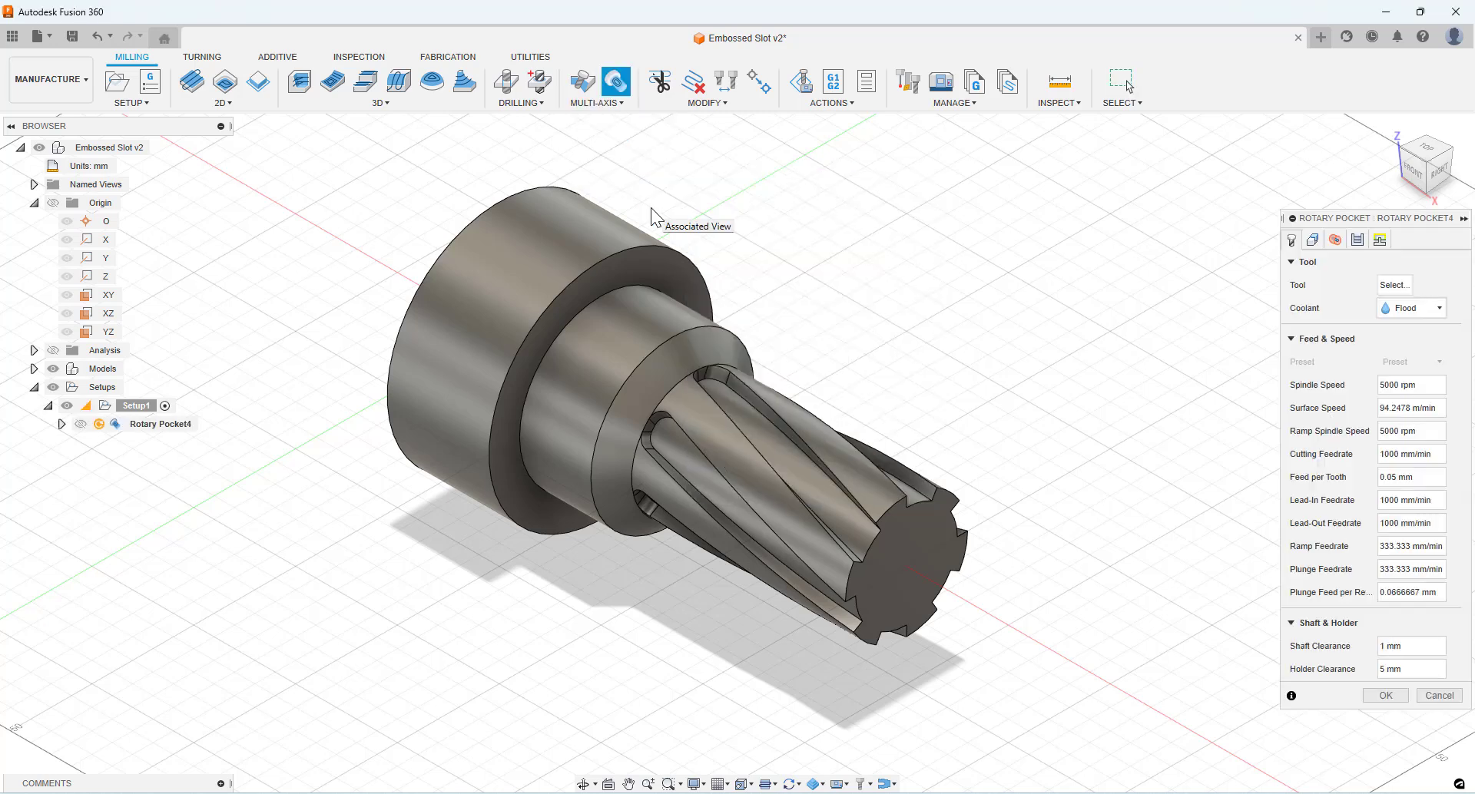
{"action": "left_click", "coordinate": [1393, 284]}
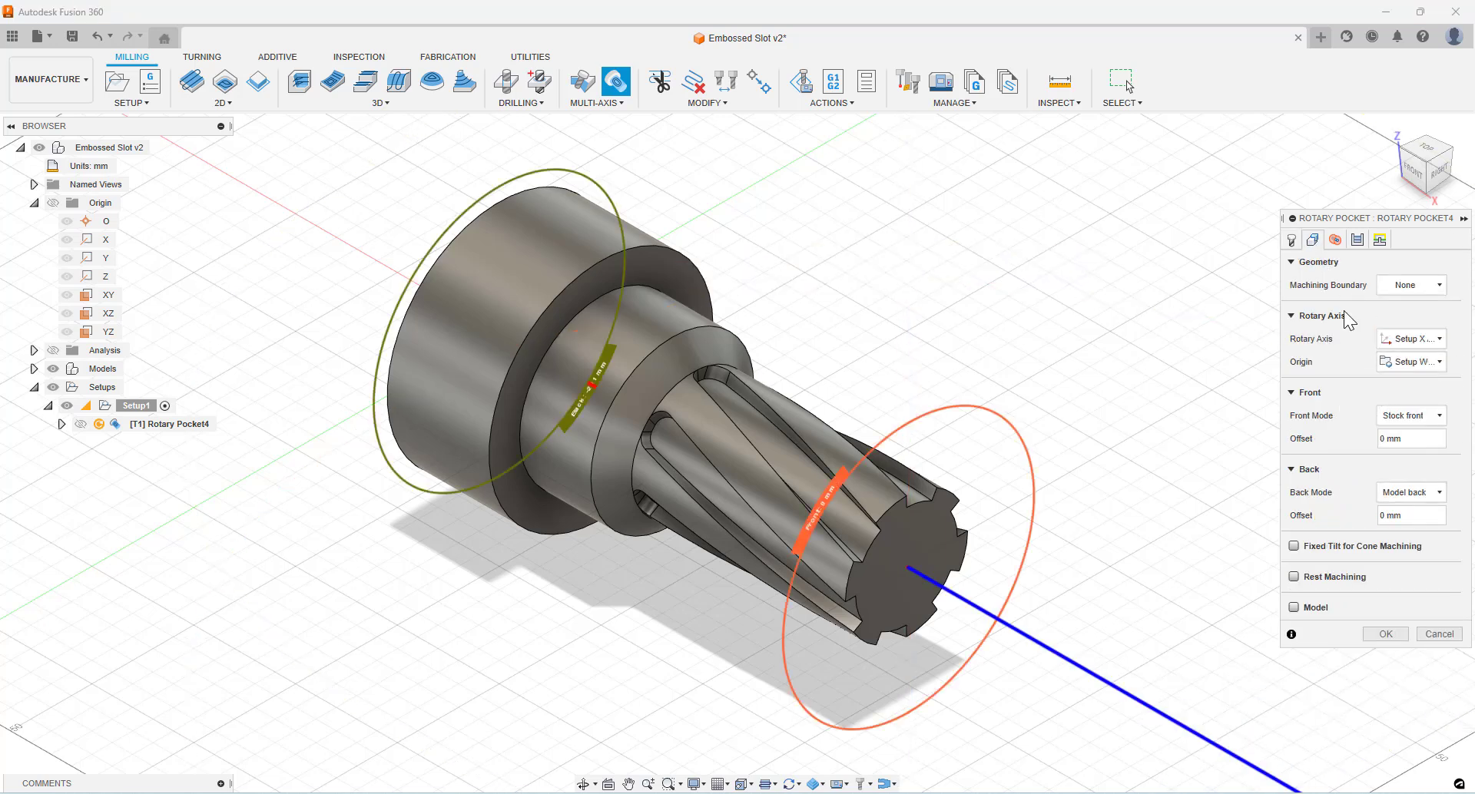
{"action": "mouse_move", "coordinate": [1402, 546]}
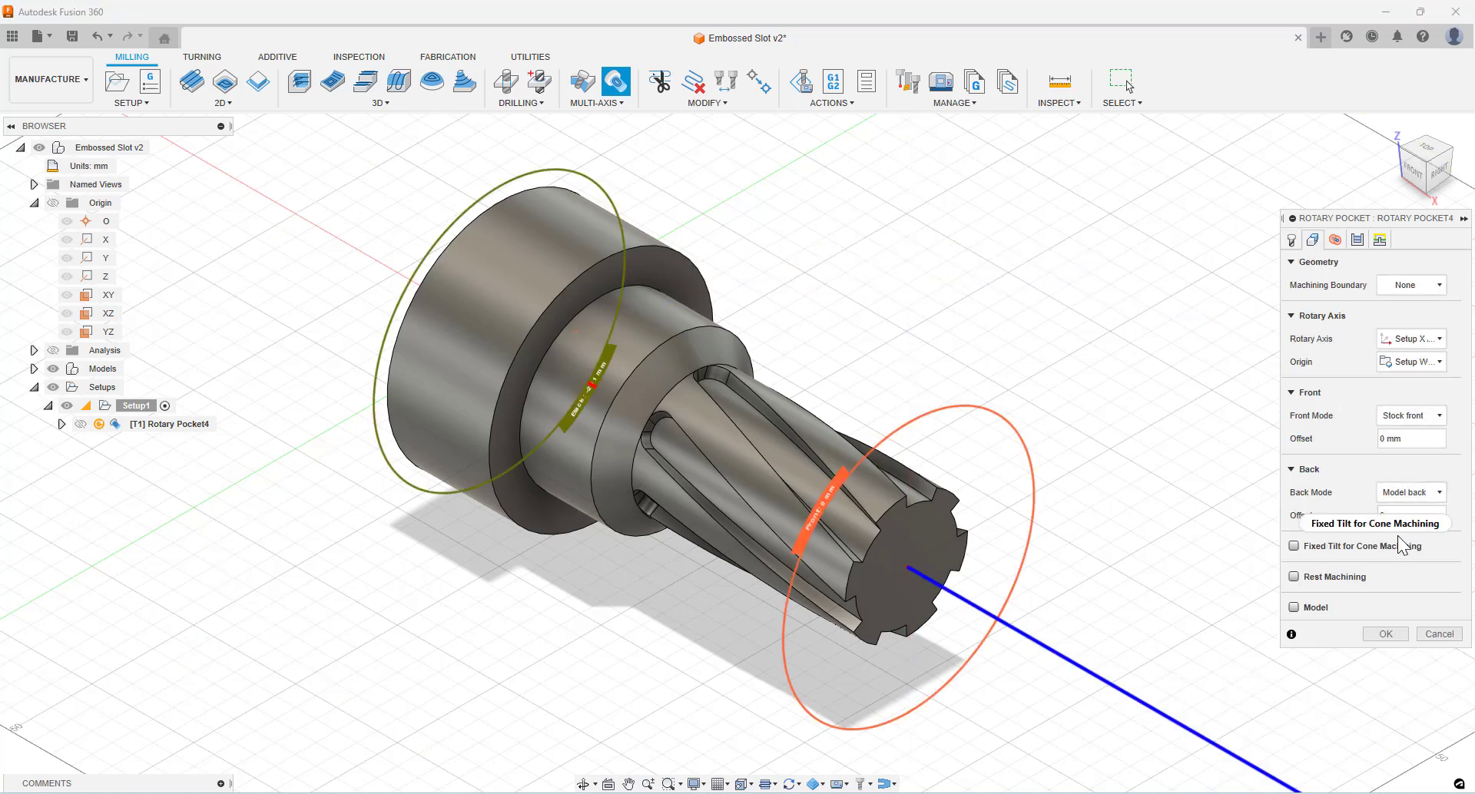
Enable Approach from Outside: Front in Passes and generate the splined-shaft toolpath
{"action": "left_click", "coordinate": [1358, 239]}
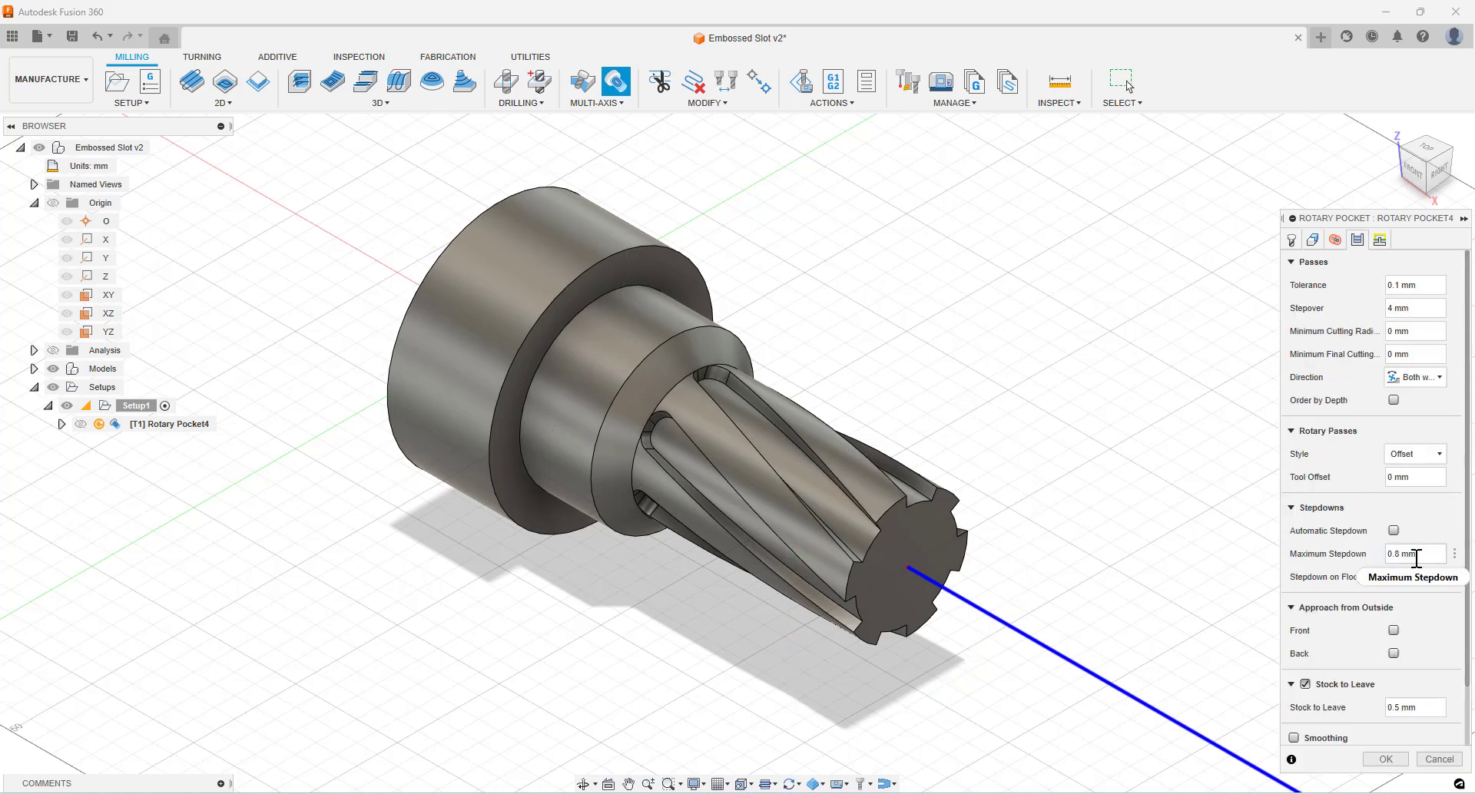
{"action": "mouse_move", "coordinate": [1418, 578]}
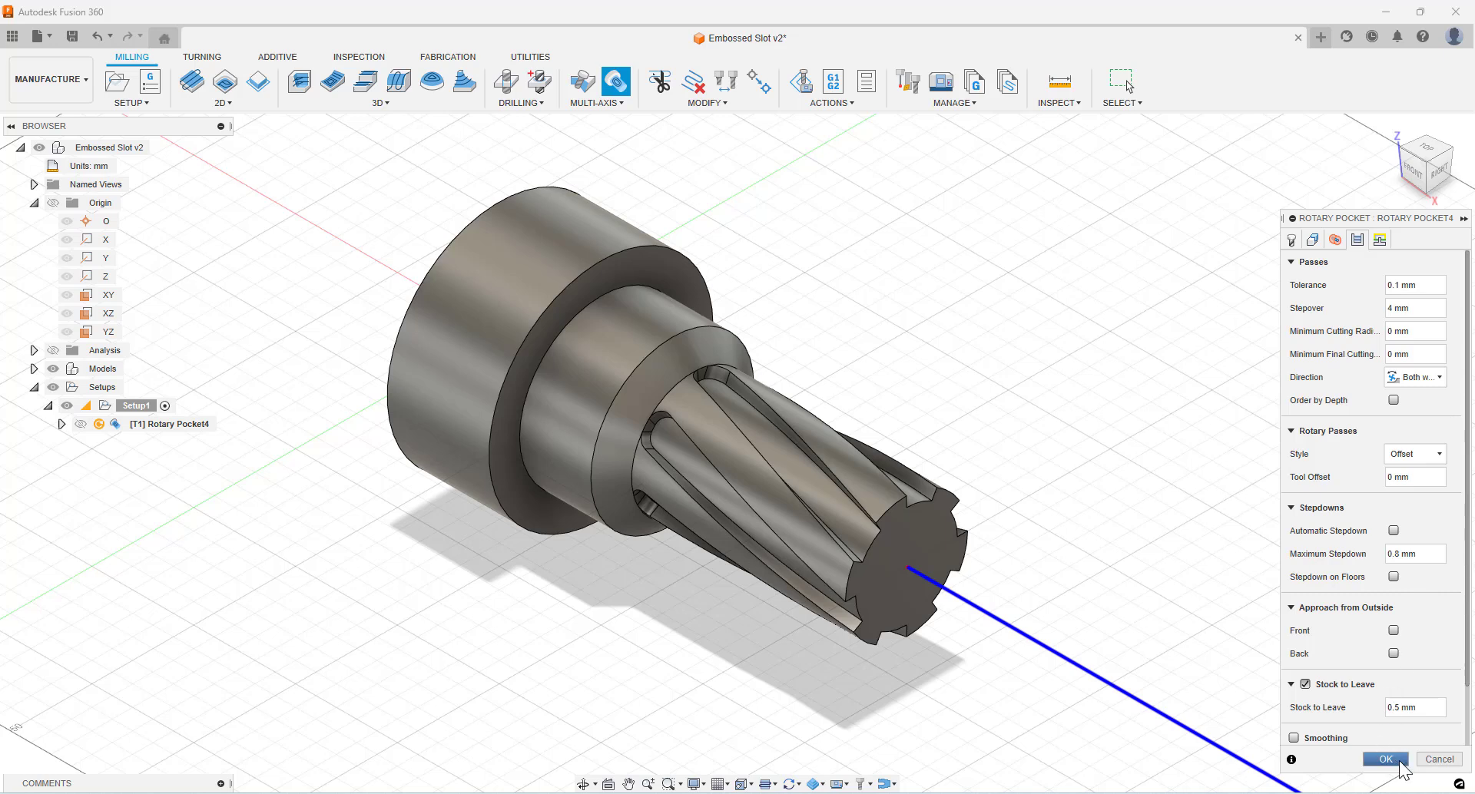
{"action": "left_click", "coordinate": [1394, 630]}
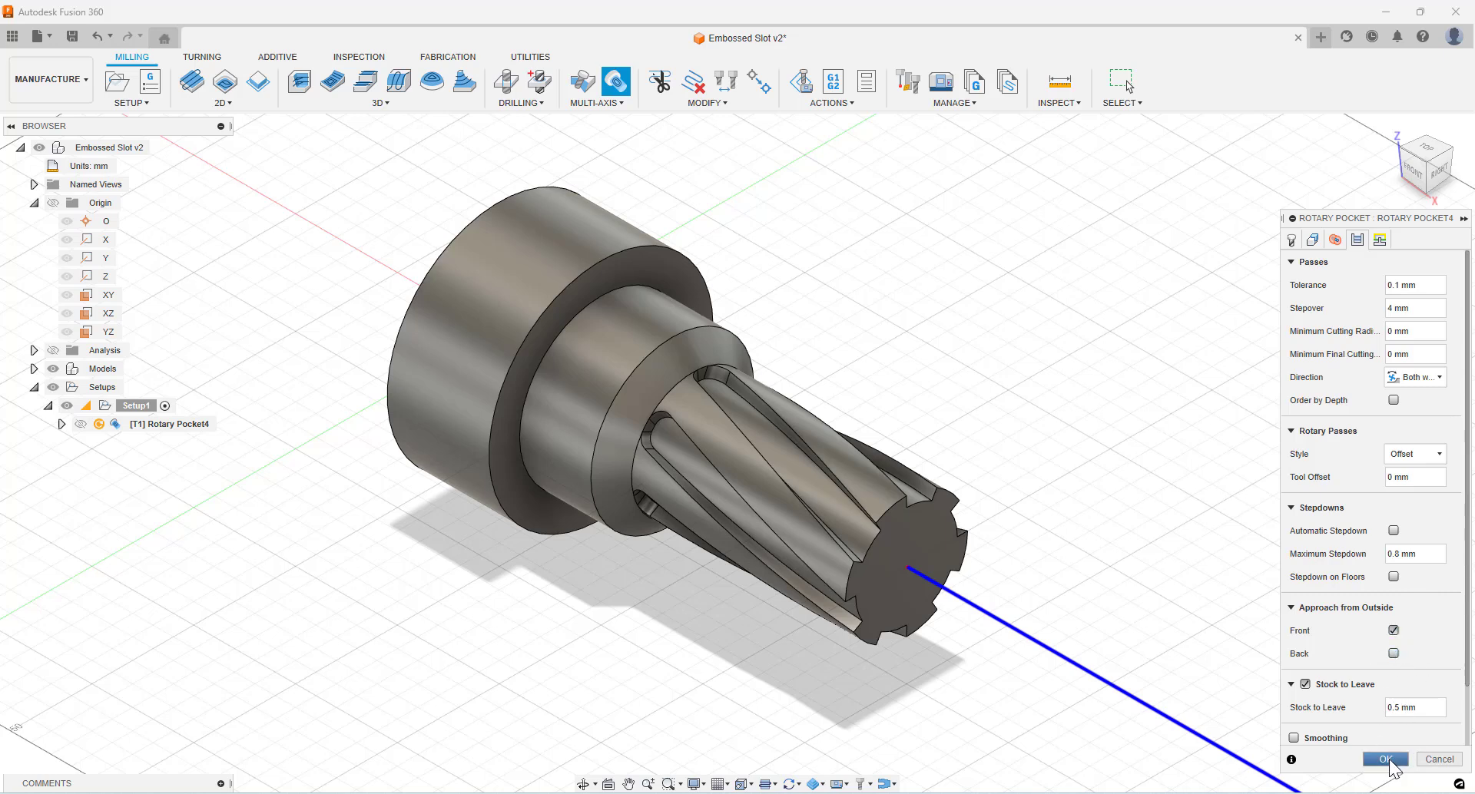
{"action": "left_click", "coordinate": [1384, 760]}
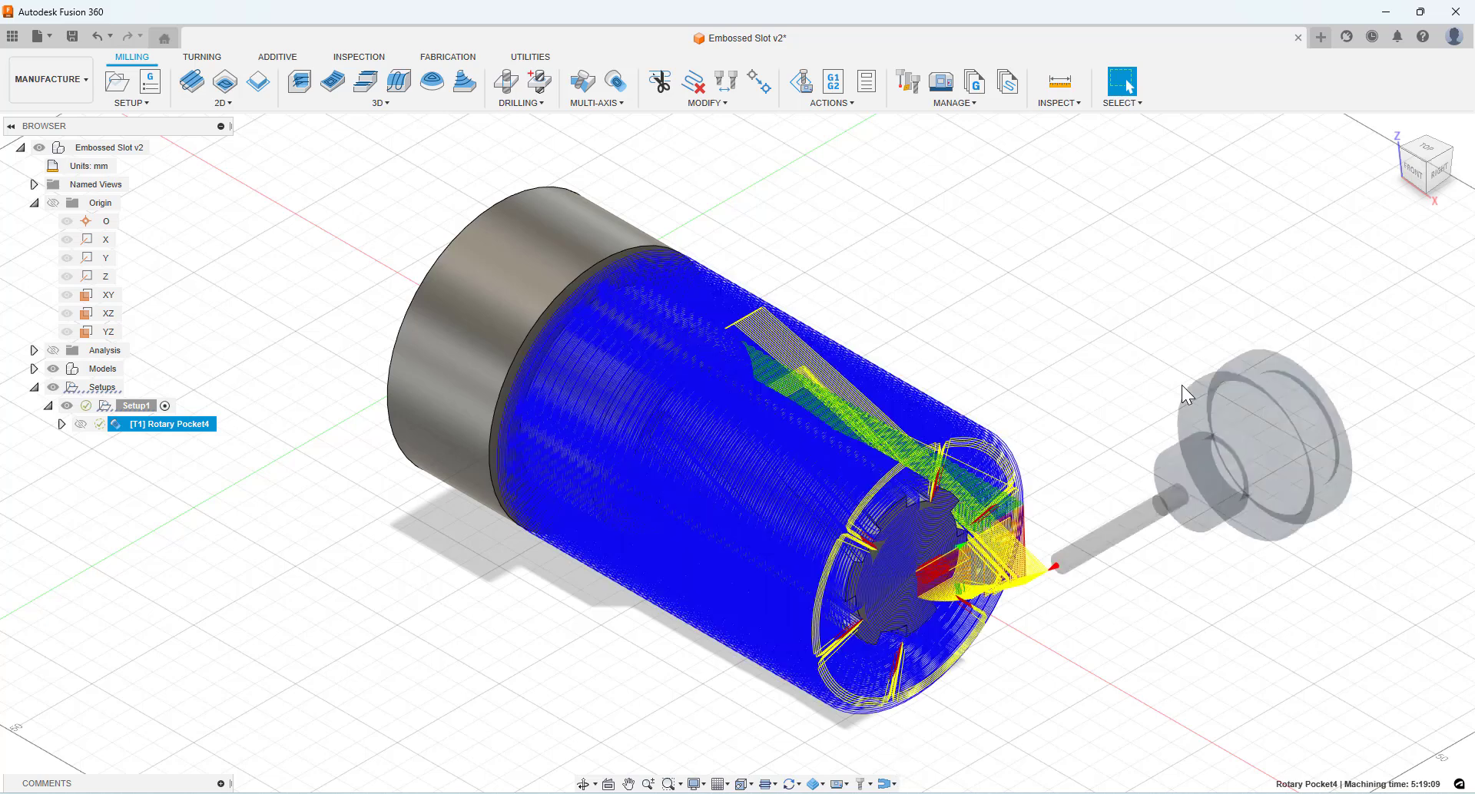
{"action": "mouse_move", "coordinate": [1174, 380]}
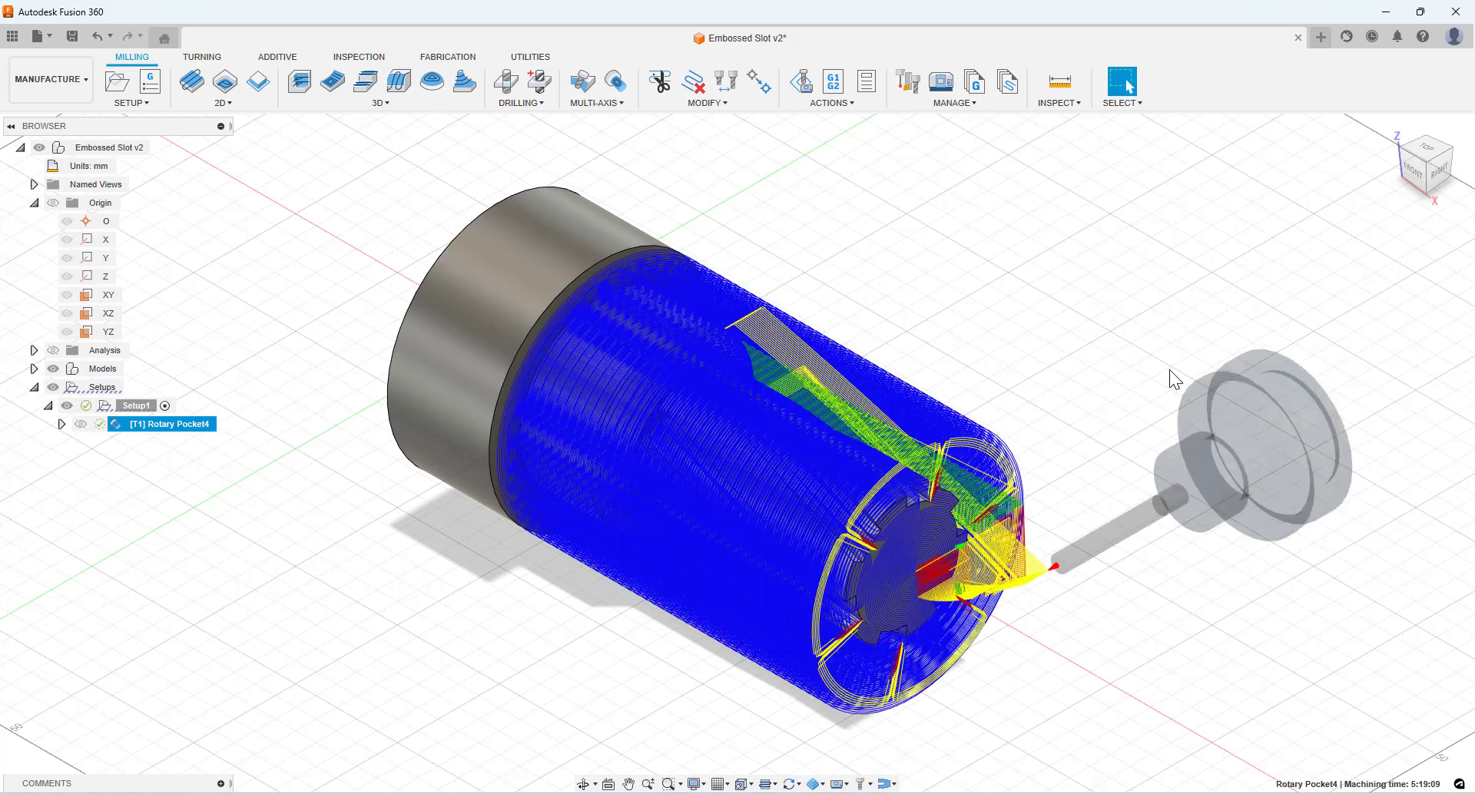
{"action": "right_click", "coordinate": [167, 423]}
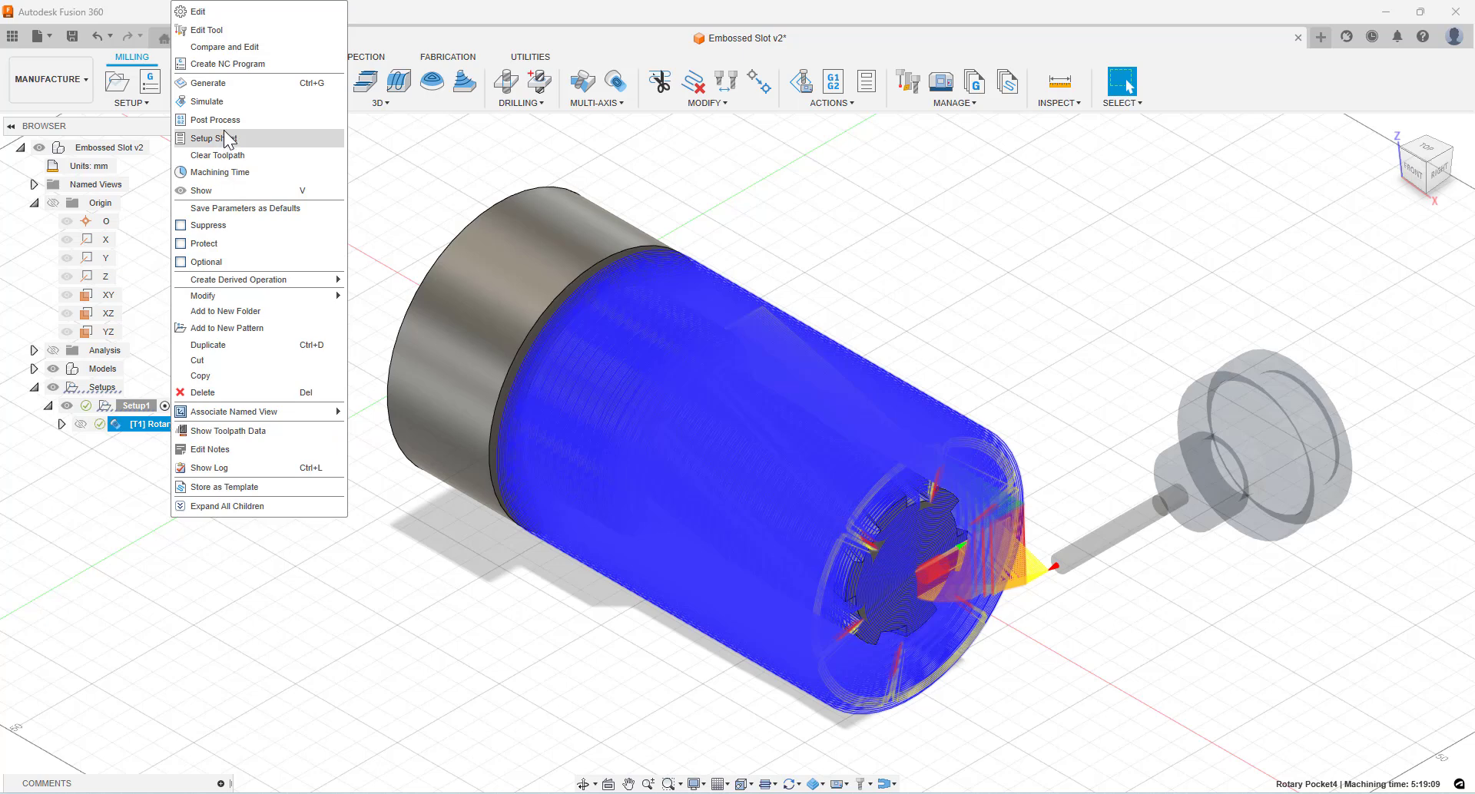
Simulate the Rotary Pocket4 toolpath cutting the helical splines, then leave the simulation
{"action": "left_click", "coordinate": [205, 101]}
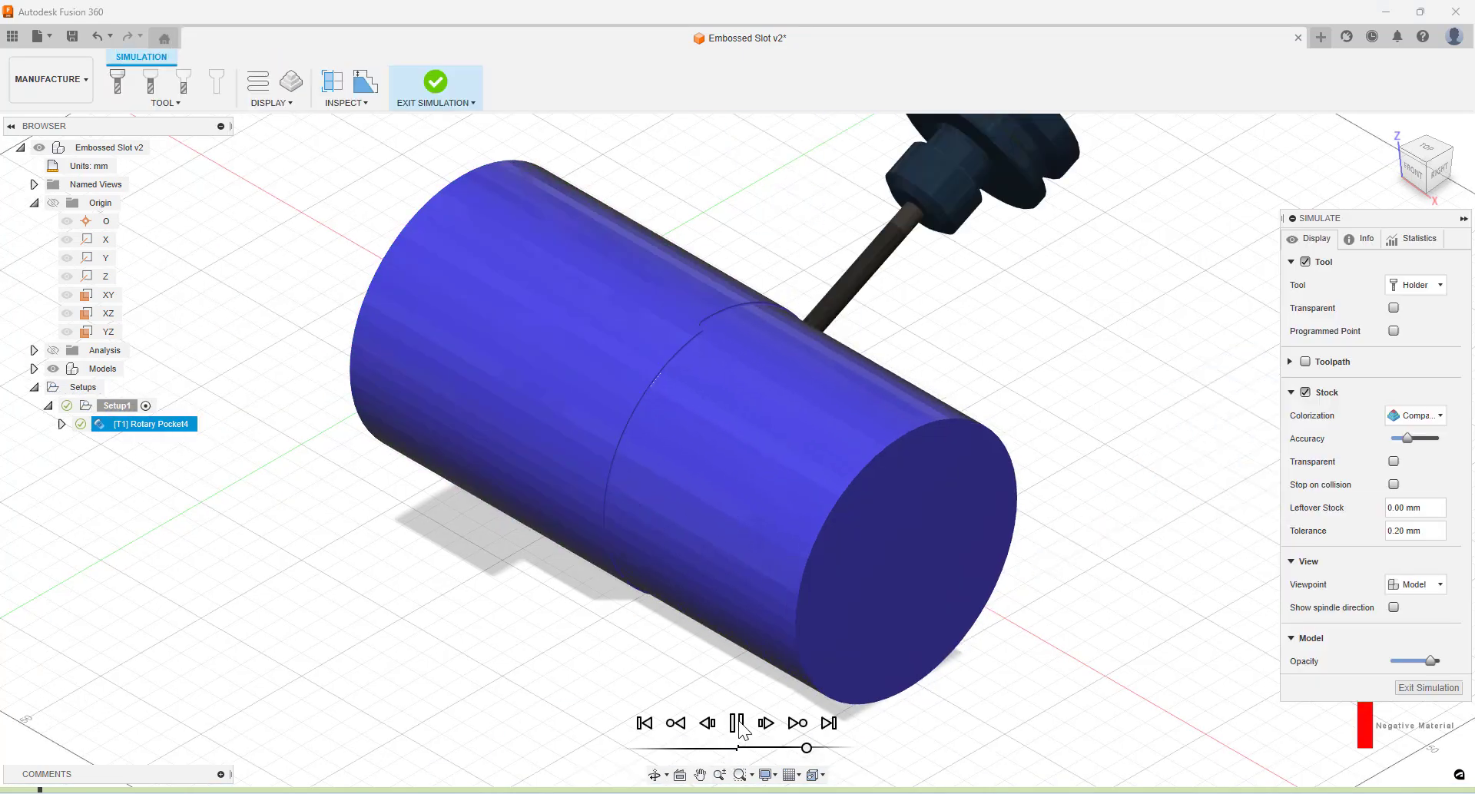
{"action": "left_click", "coordinate": [765, 723]}
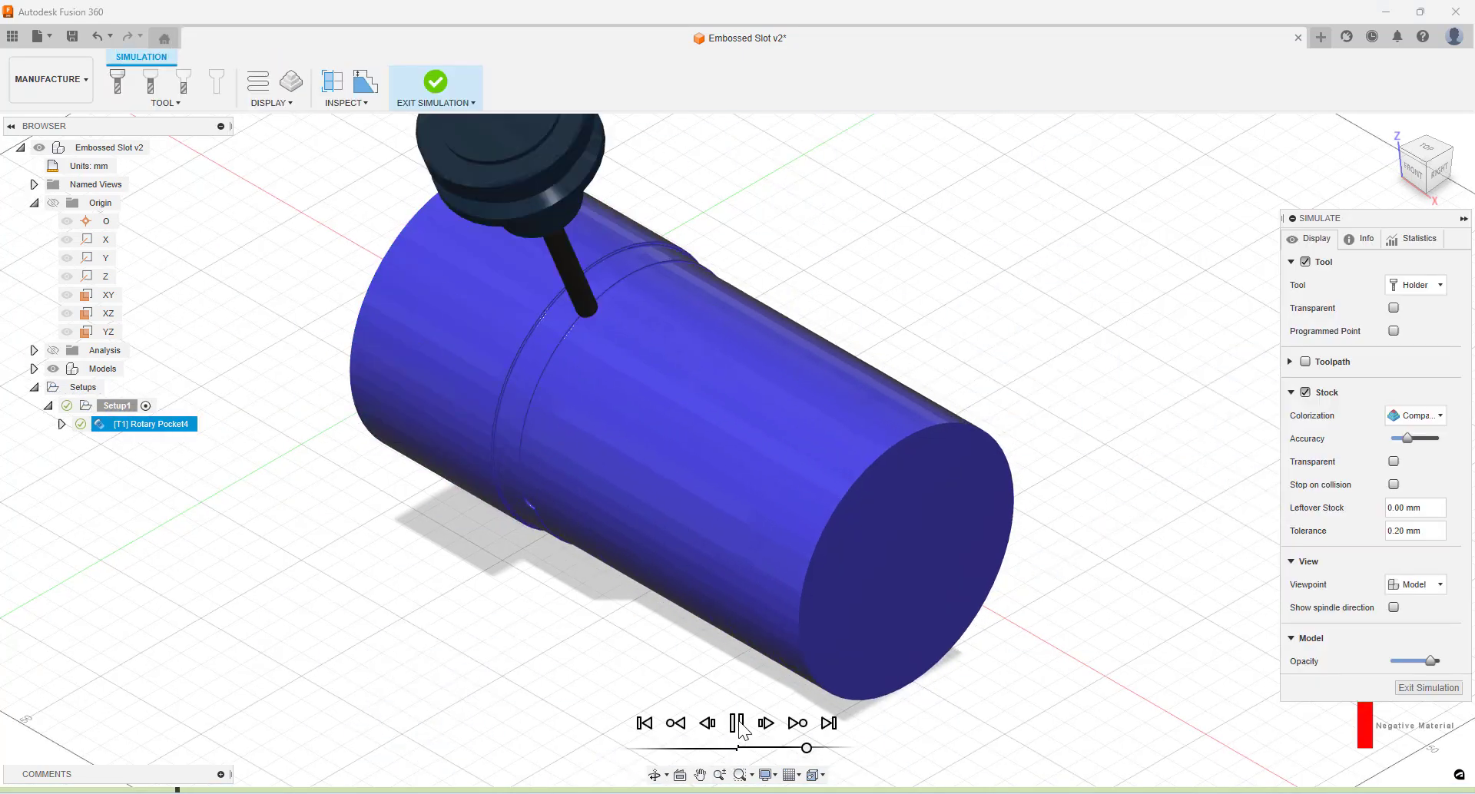
{"action": "left_click", "coordinate": [738, 723]}
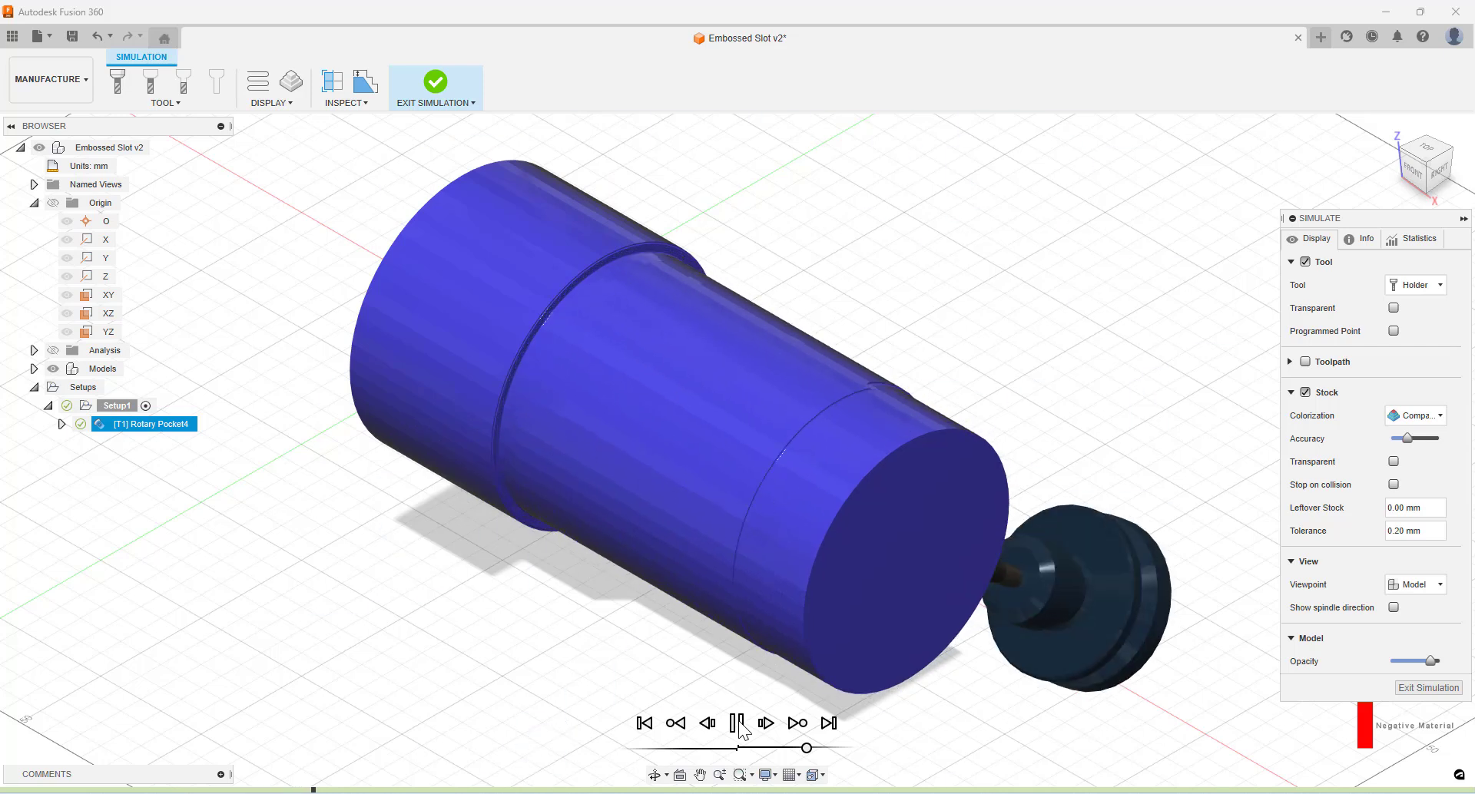
{"action": "left_click", "coordinate": [733, 723]}
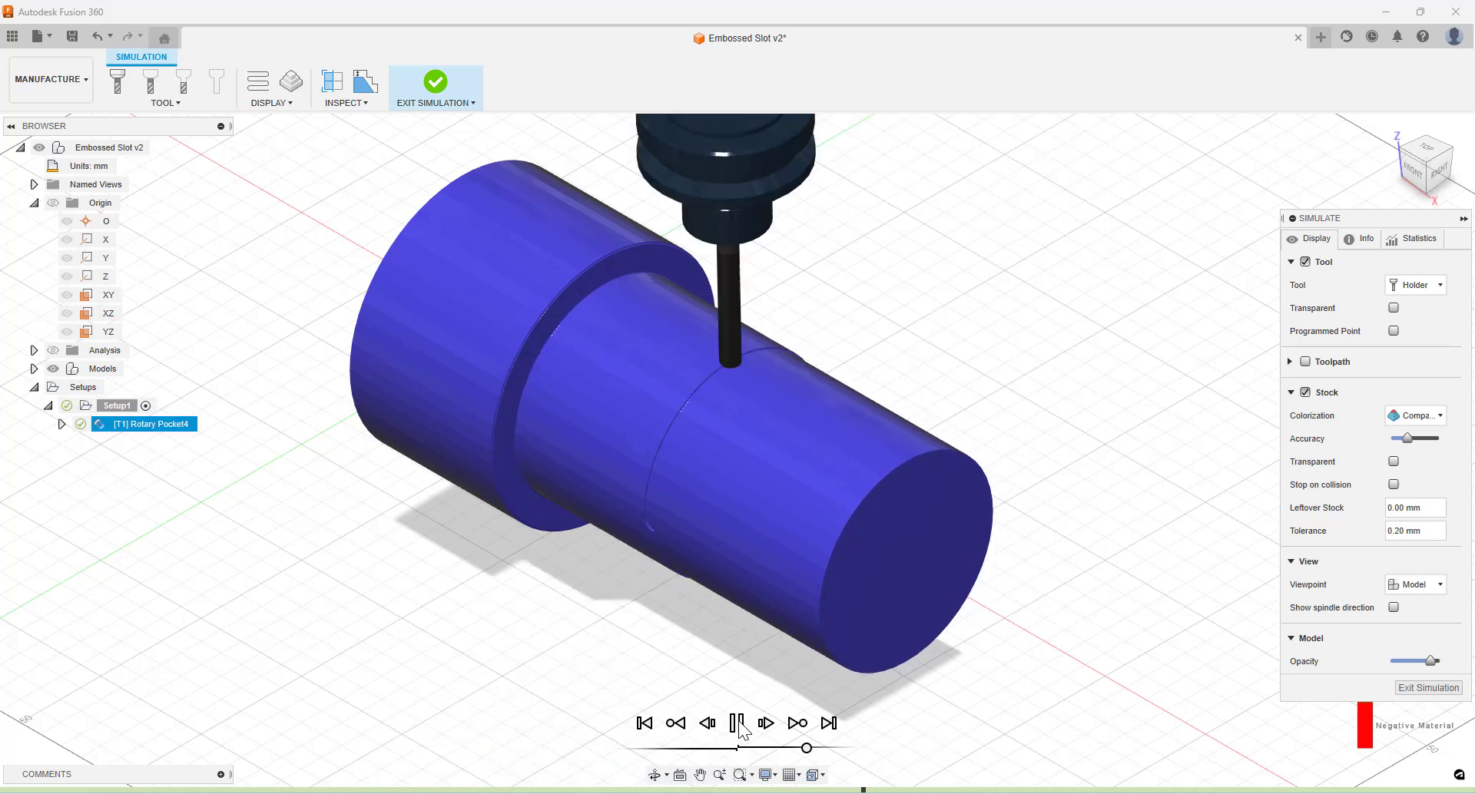
{"action": "left_click", "coordinate": [736, 722]}
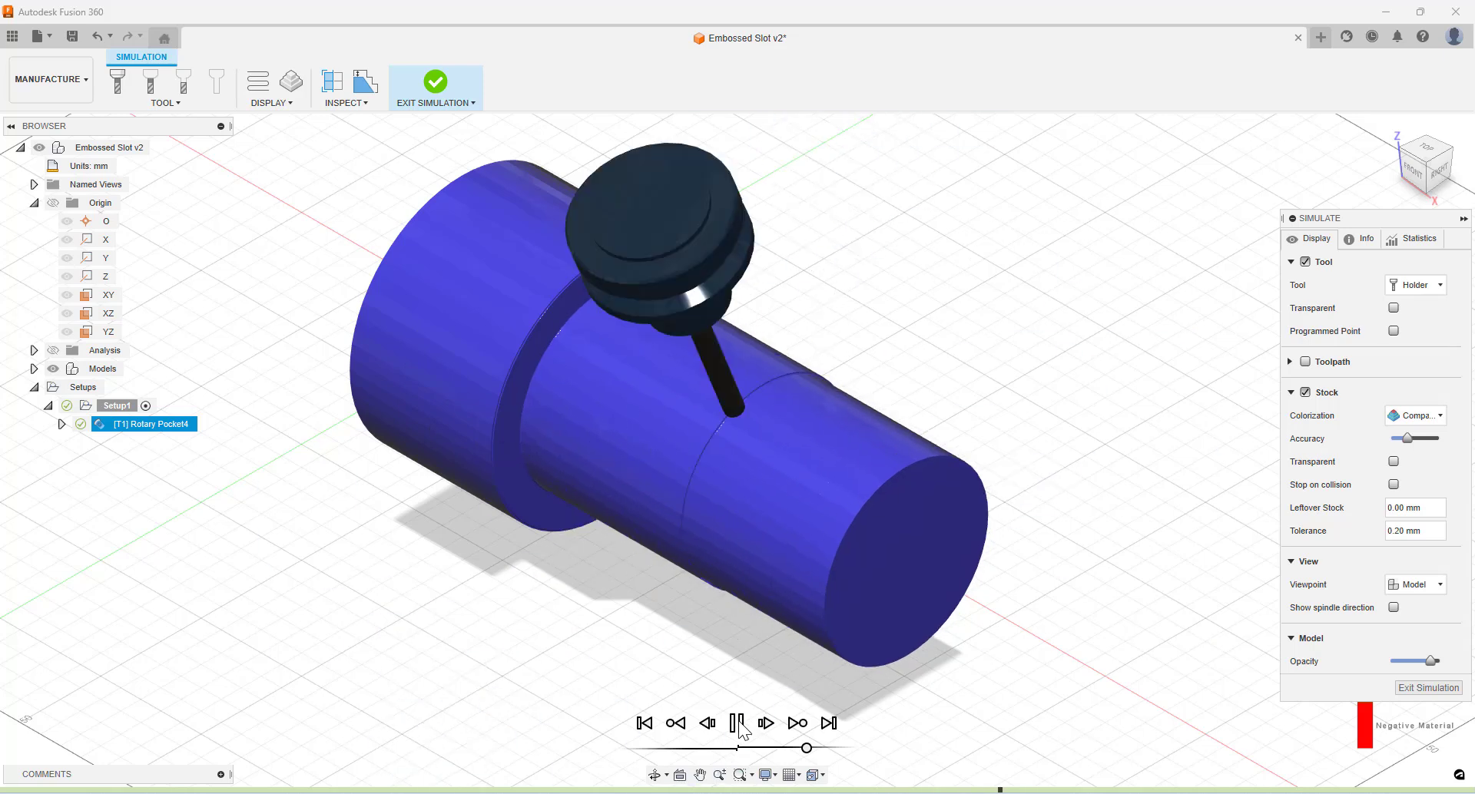
{"action": "left_click", "coordinate": [734, 723]}
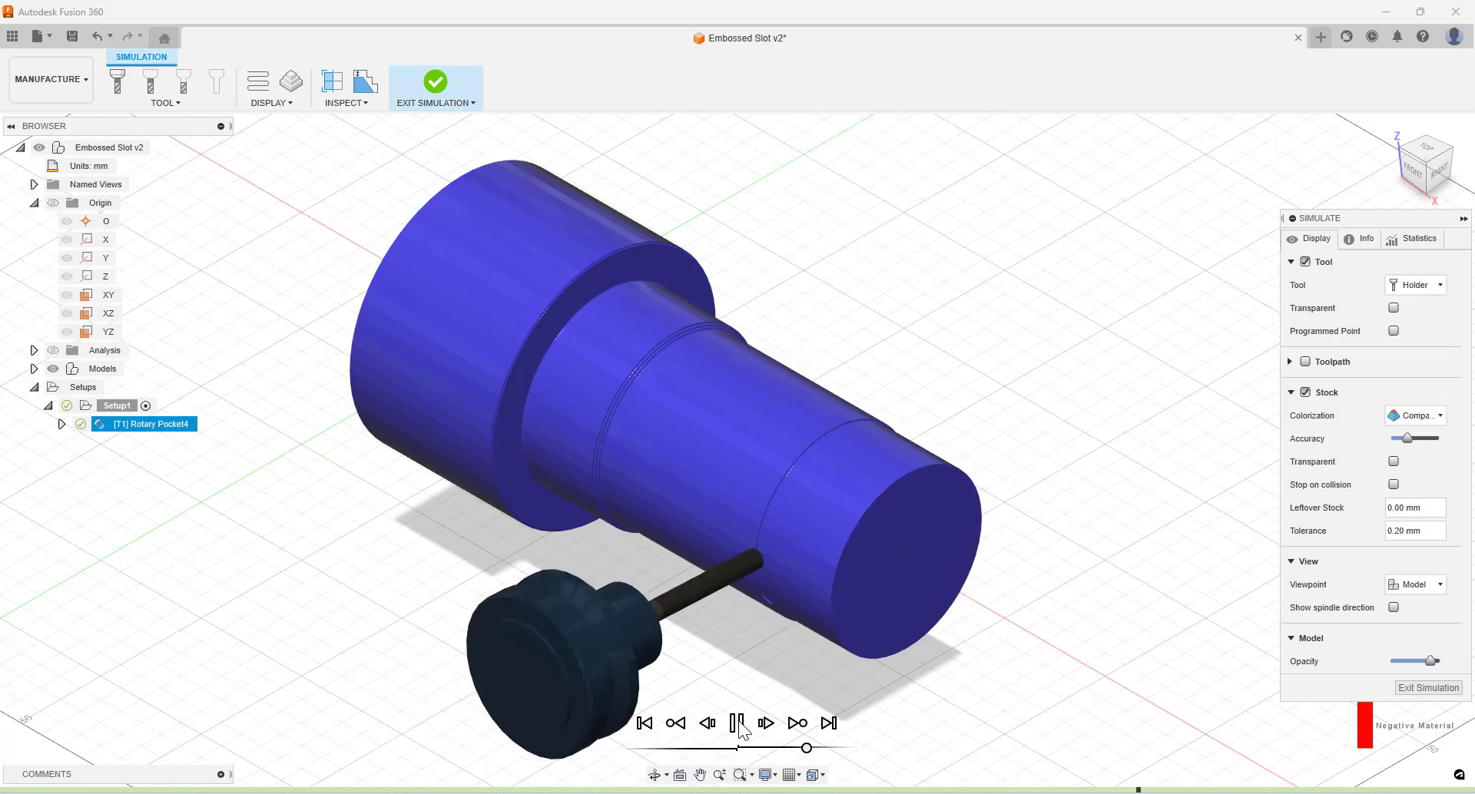
{"action": "left_click", "coordinate": [740, 723]}
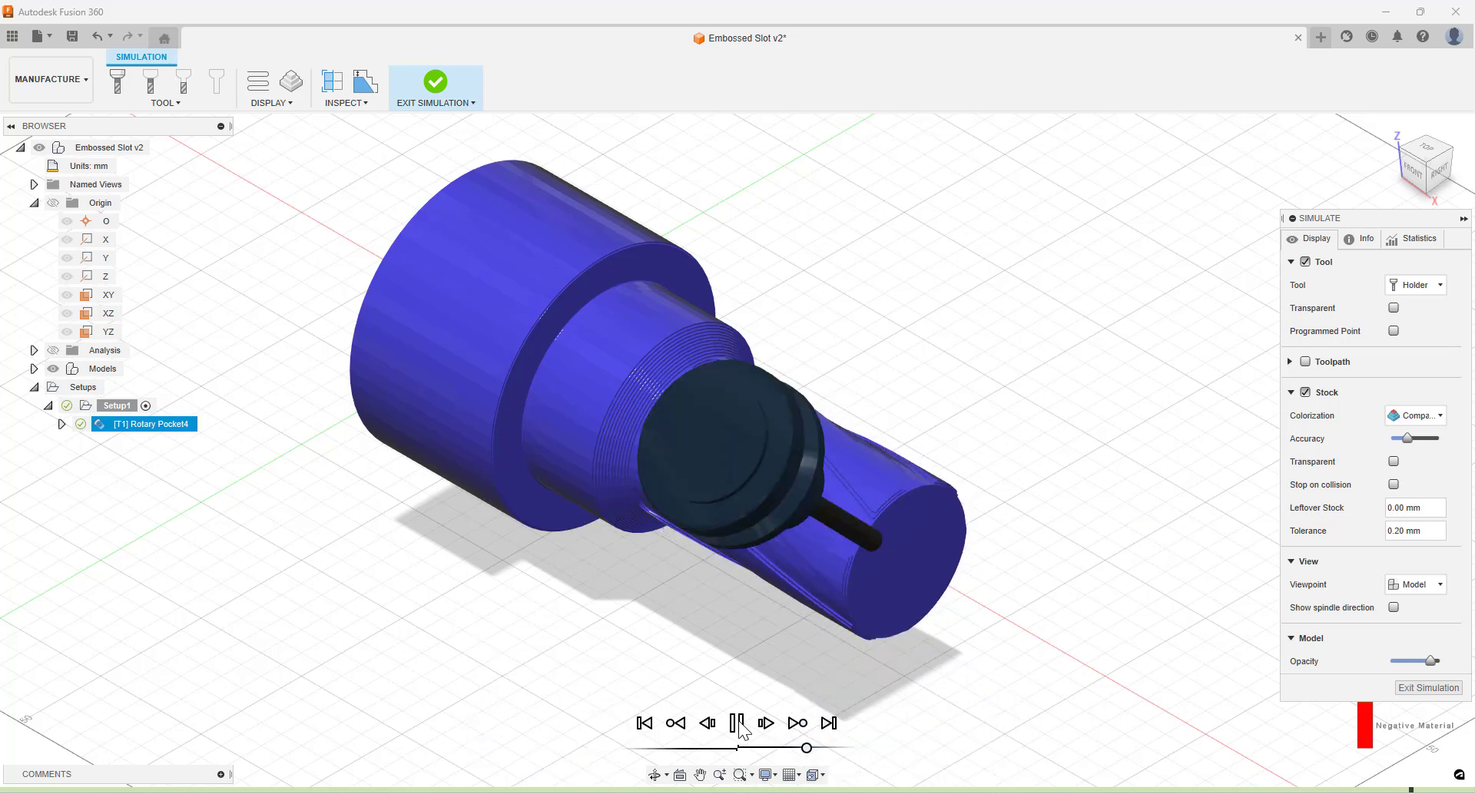
{"action": "left_click", "coordinate": [736, 723]}
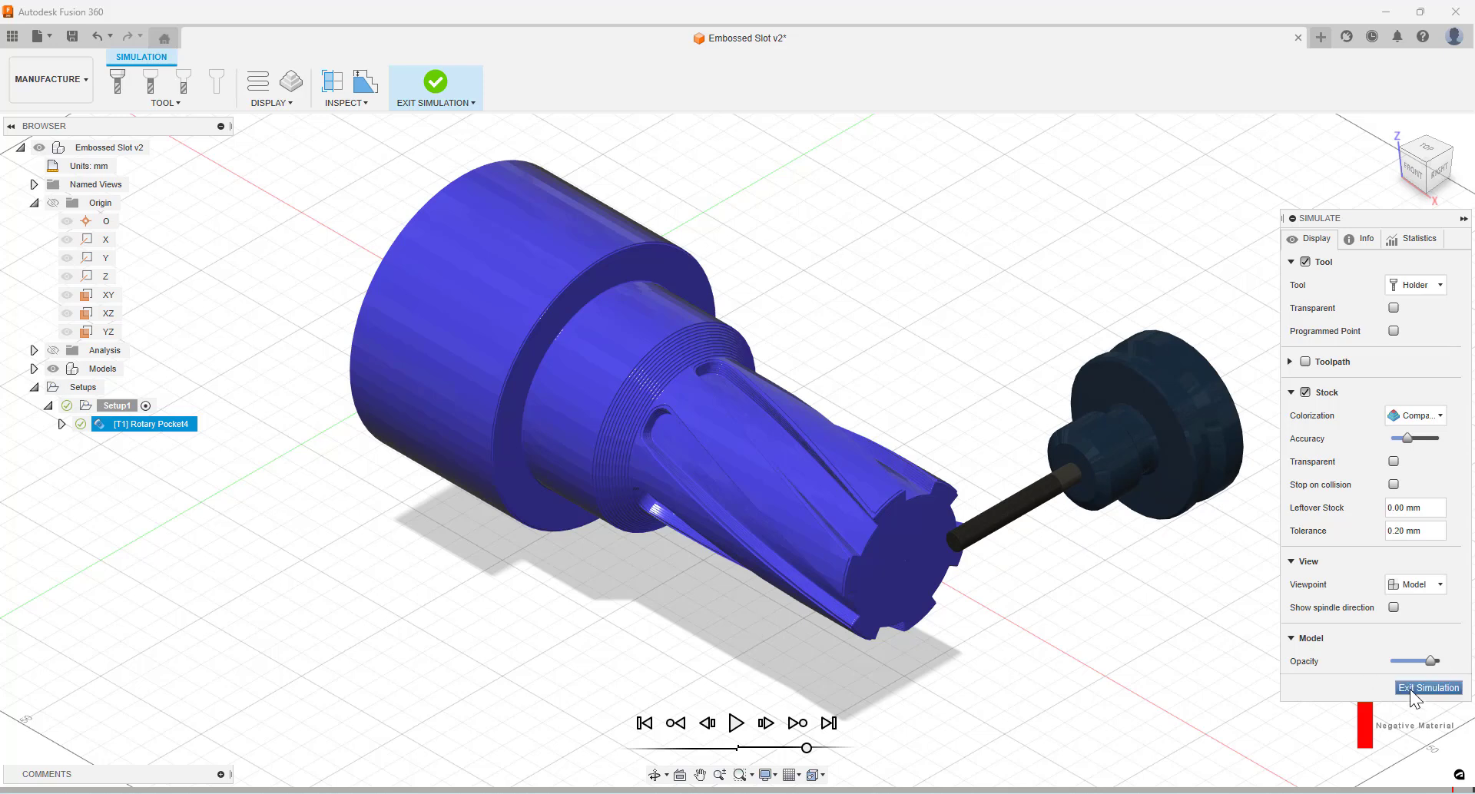
{"action": "left_click", "coordinate": [1426, 687]}
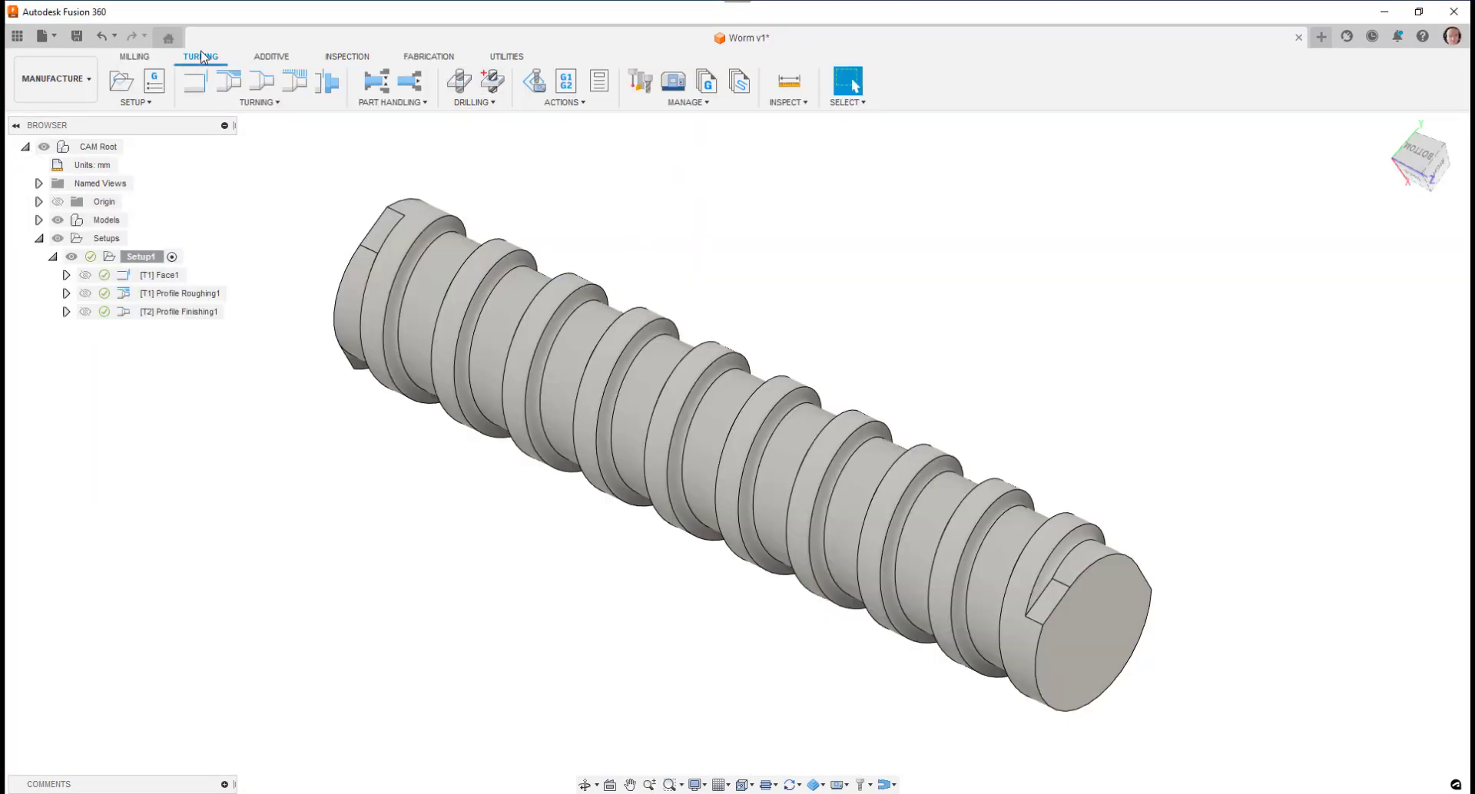
Create a Rotary Pocket operation on the worm setup with the Ø16mm R1mm bull nose end mill
{"action": "left_click", "coordinate": [137, 57]}
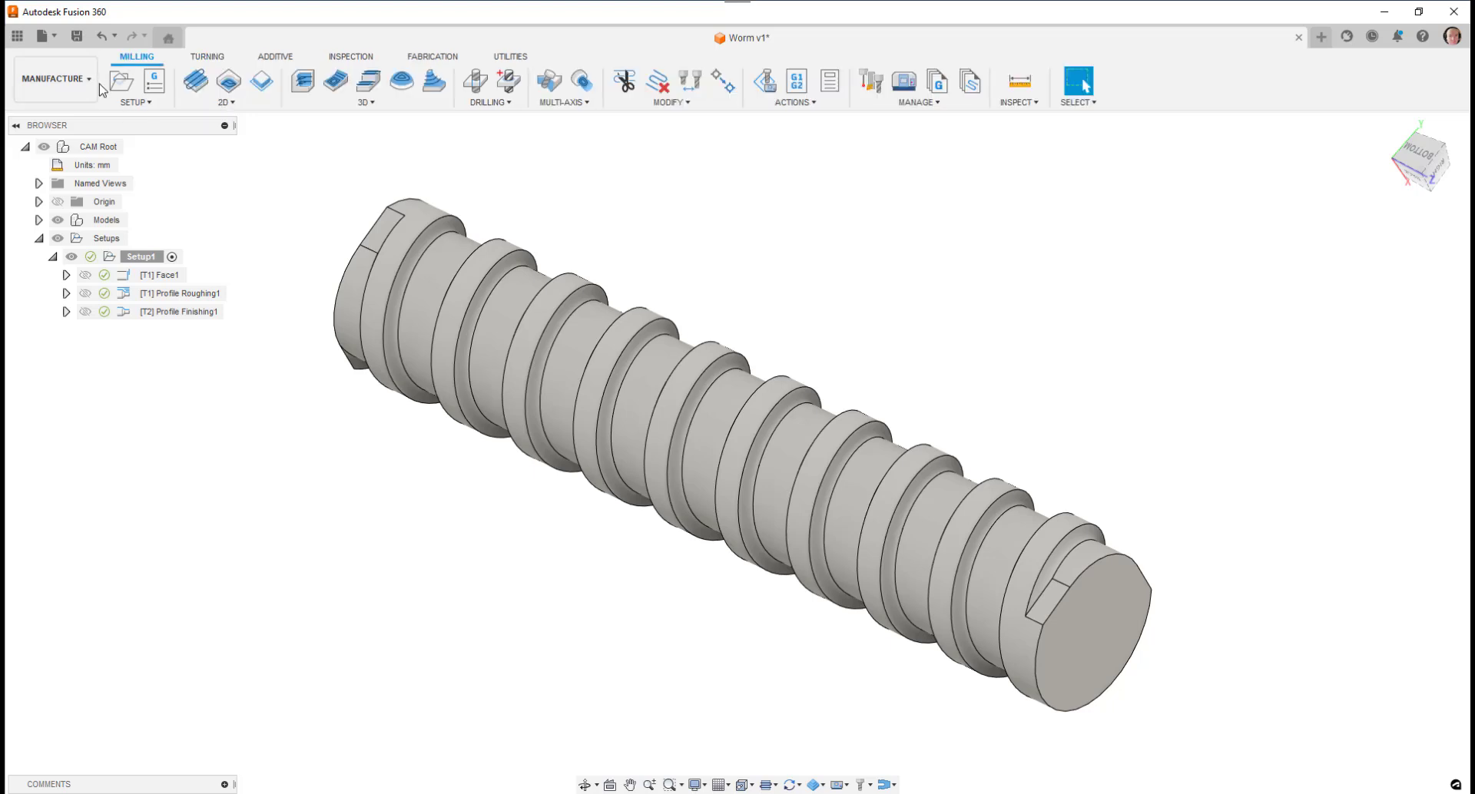
{"action": "left_click", "coordinate": [562, 103]}
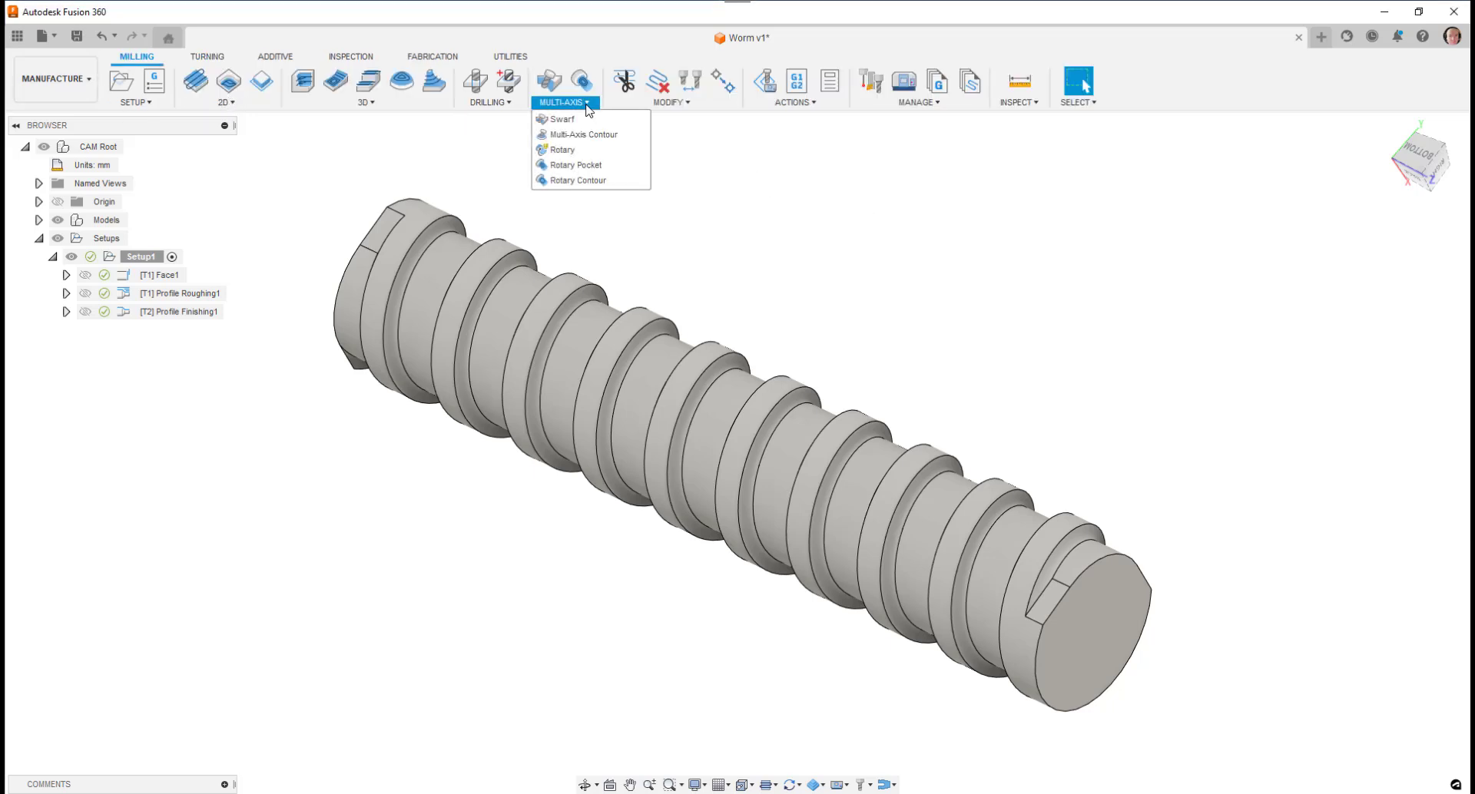
{"action": "mouse_move", "coordinate": [574, 164]}
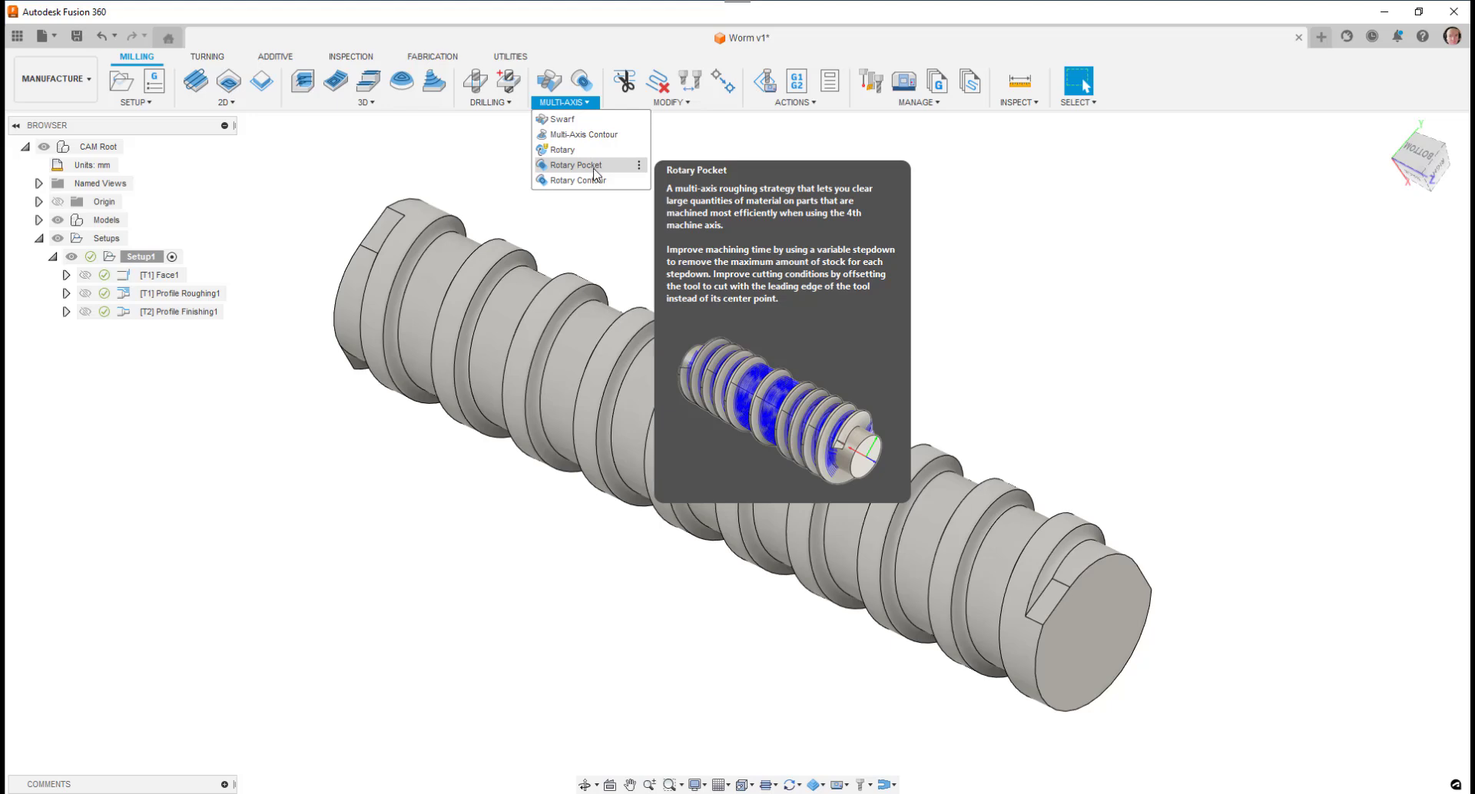
{"action": "left_click", "coordinate": [574, 165]}
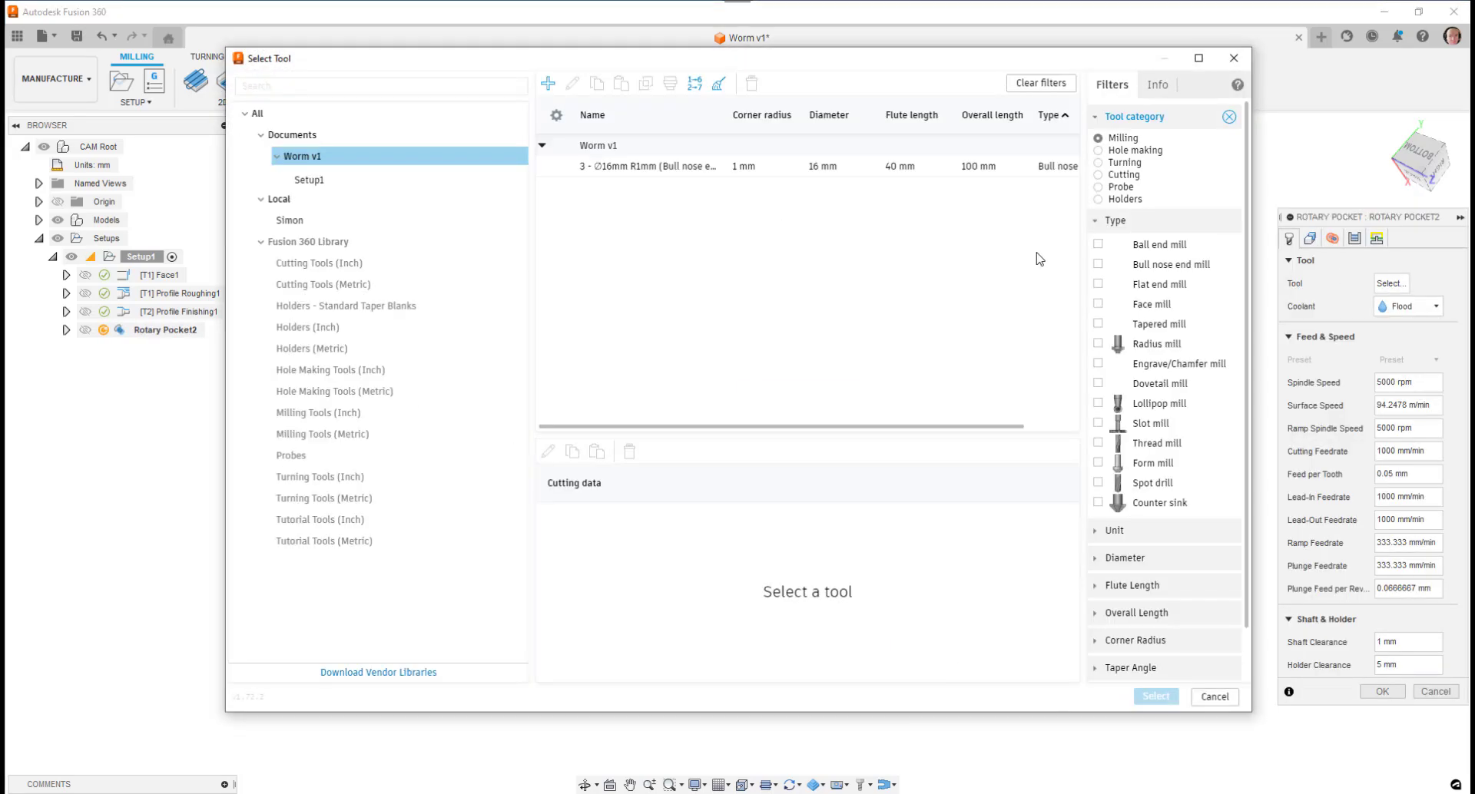
{"action": "left_click", "coordinate": [649, 166]}
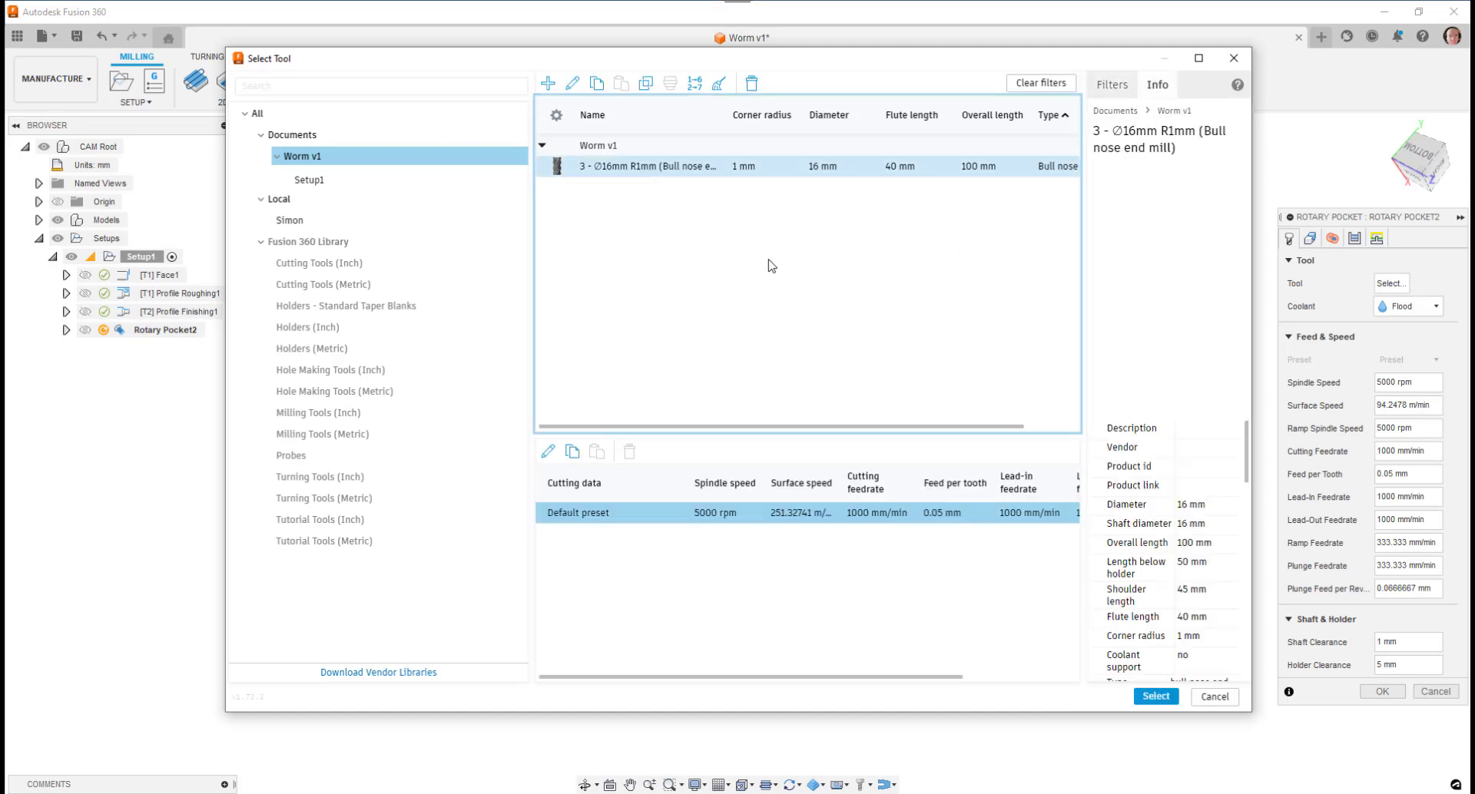
{"action": "left_click", "coordinate": [1155, 697]}
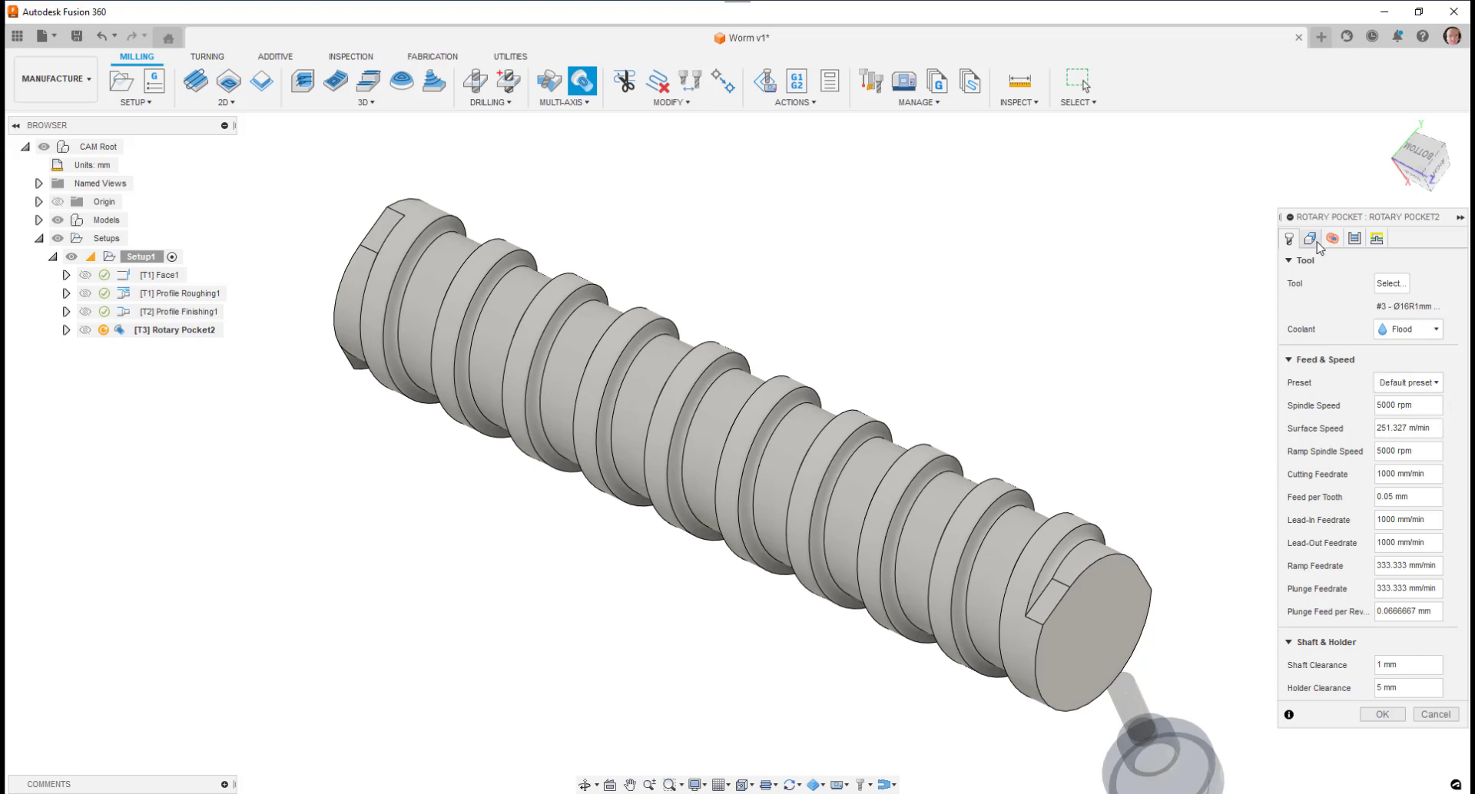
Set the rotary axis in Geometry, keep 0.5 mm stock to leave, and accept Rotary Pocket2
{"action": "left_click", "coordinate": [1308, 238]}
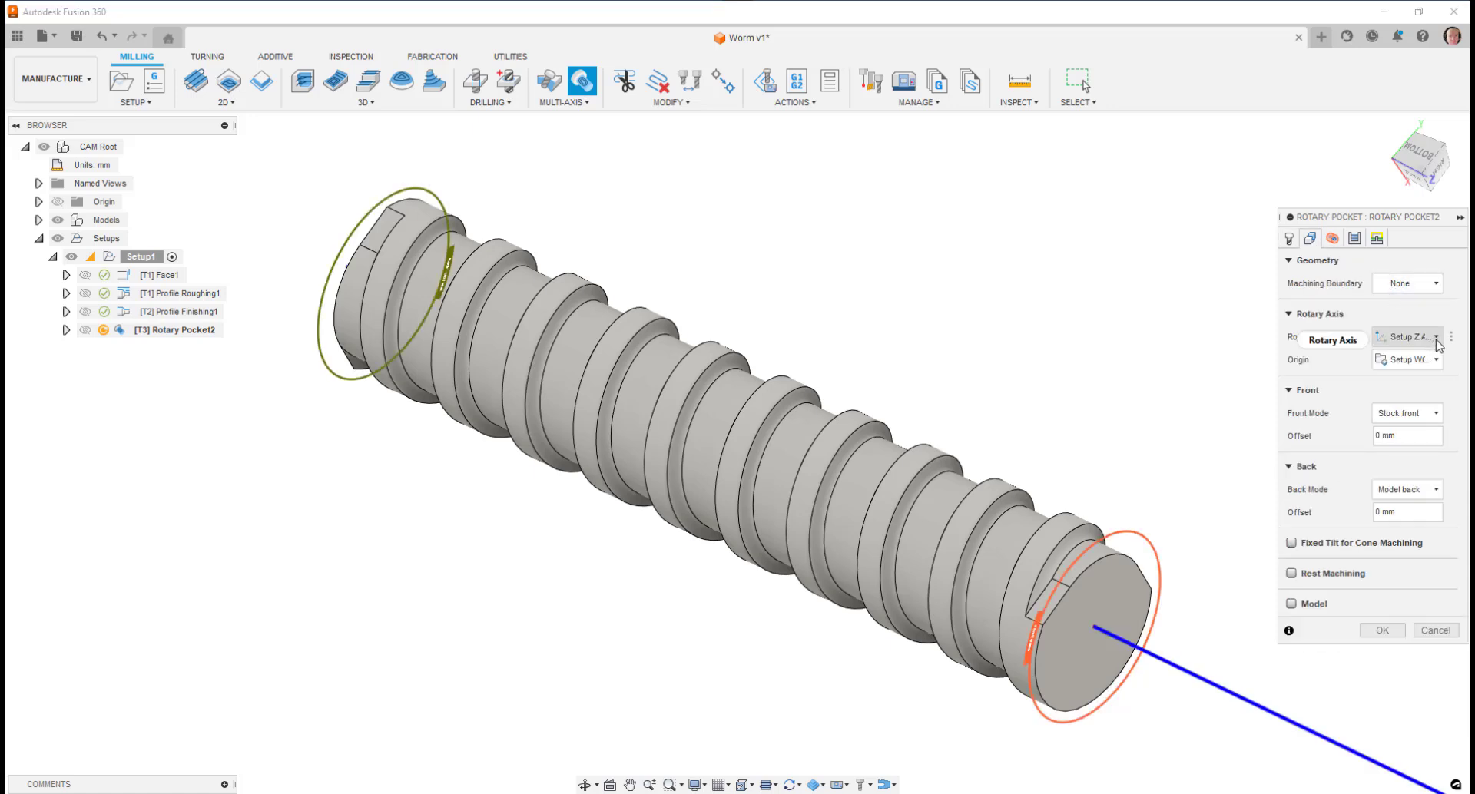
{"action": "left_click", "coordinate": [1407, 335]}
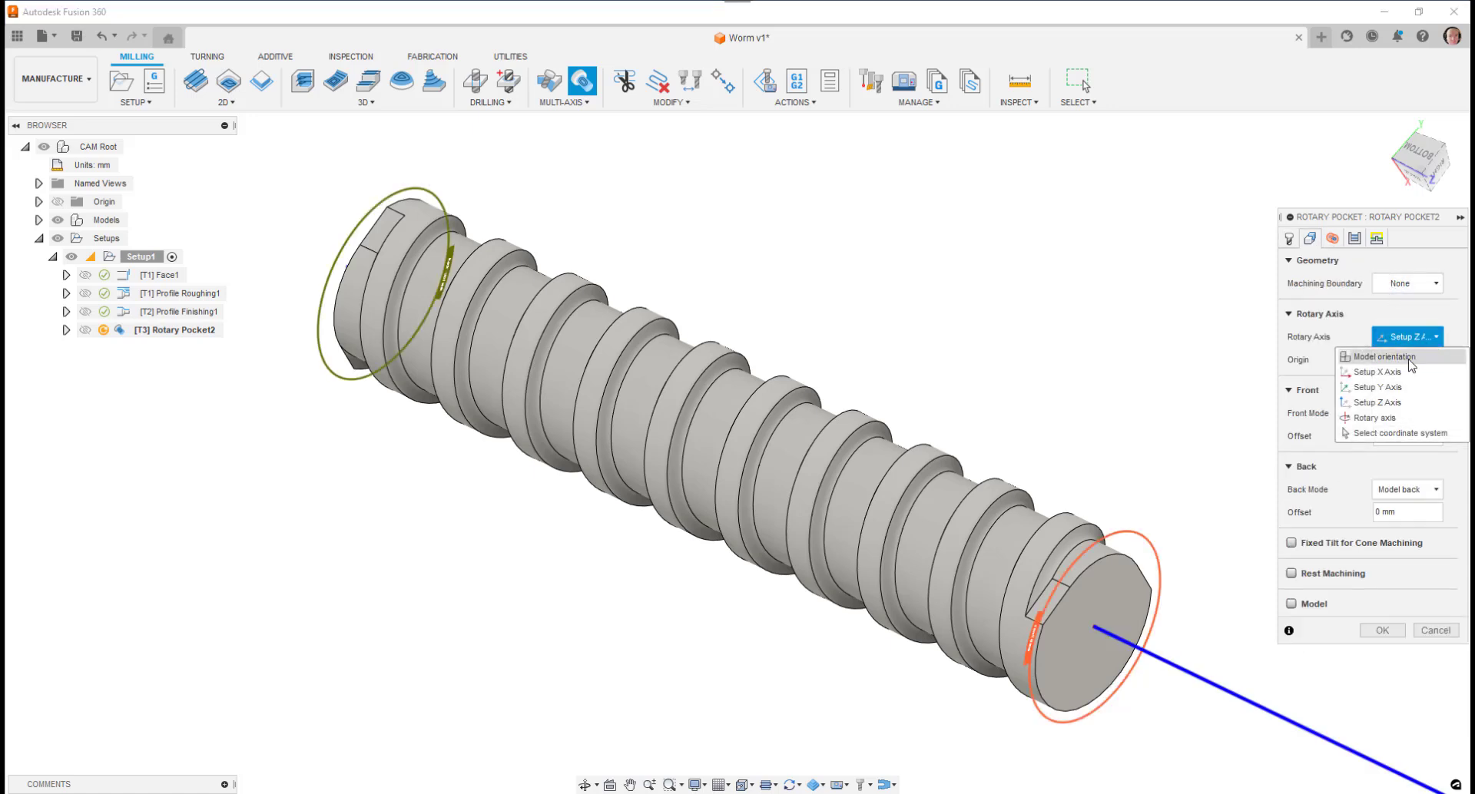
{"action": "left_click", "coordinate": [1379, 356]}
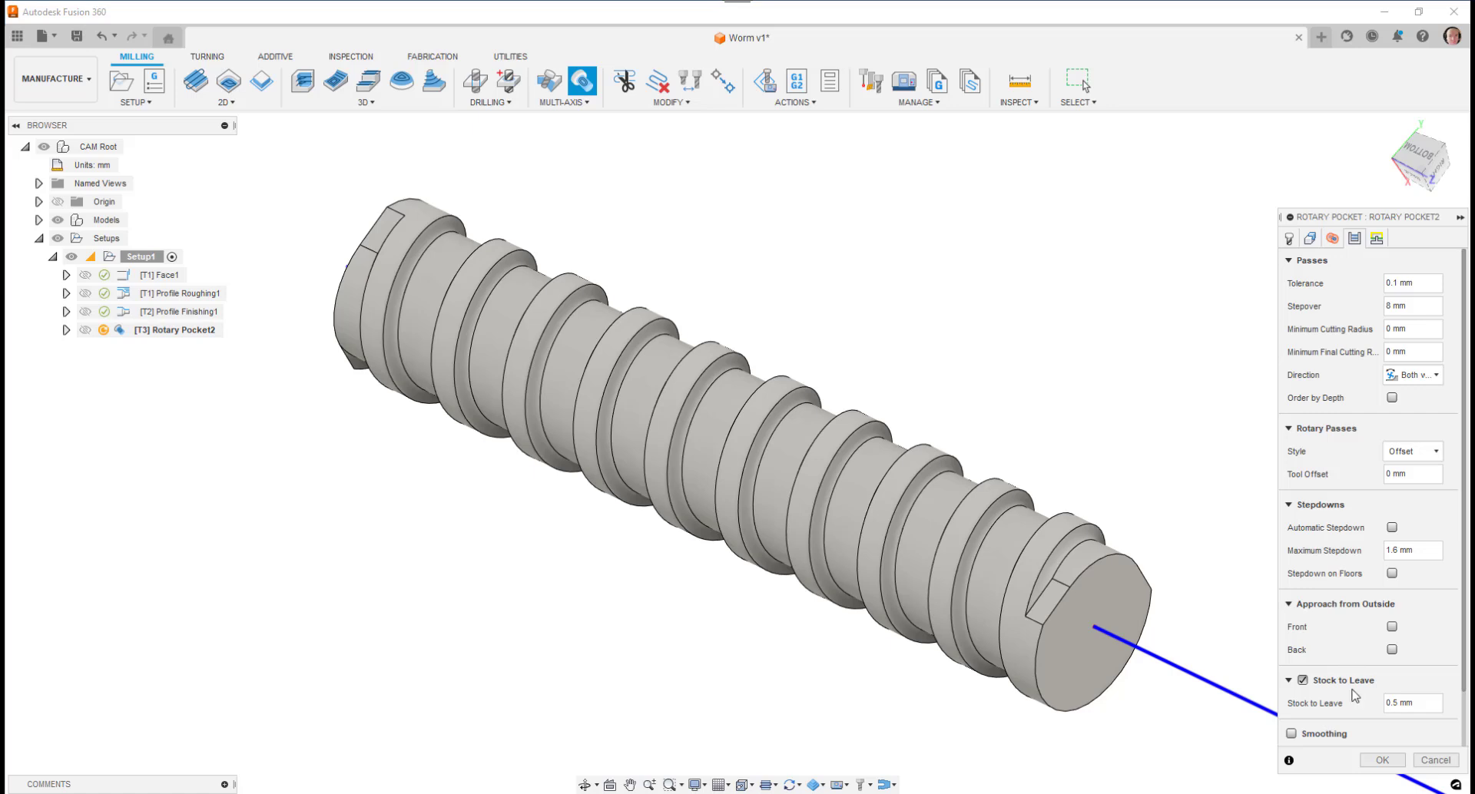
{"action": "mouse_move", "coordinate": [1382, 760]}
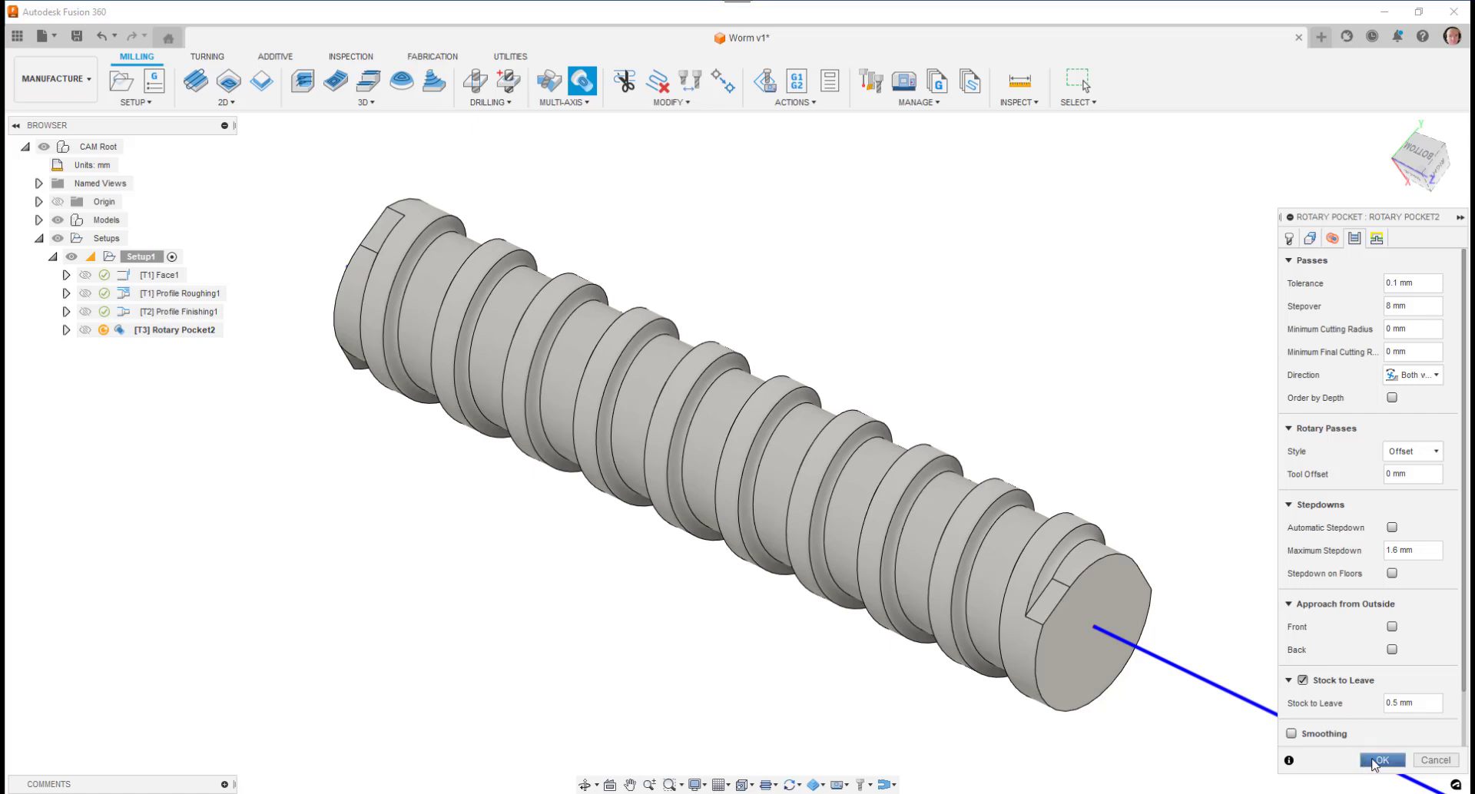
{"action": "left_click", "coordinate": [1381, 761]}
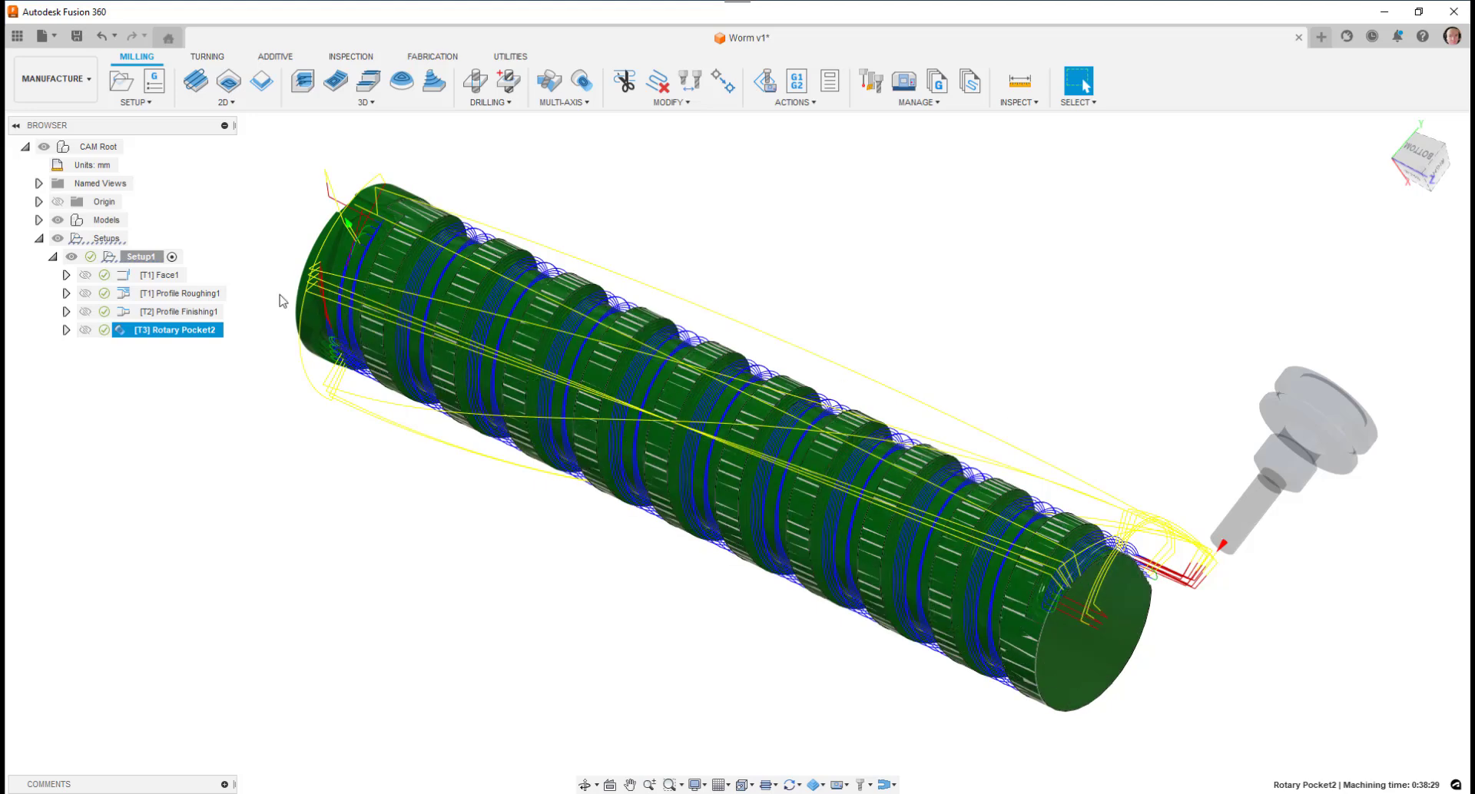
Start simulating the worm shaft setup once the 0:38:29 toolpath is generated
{"action": "left_click", "coordinate": [142, 256]}
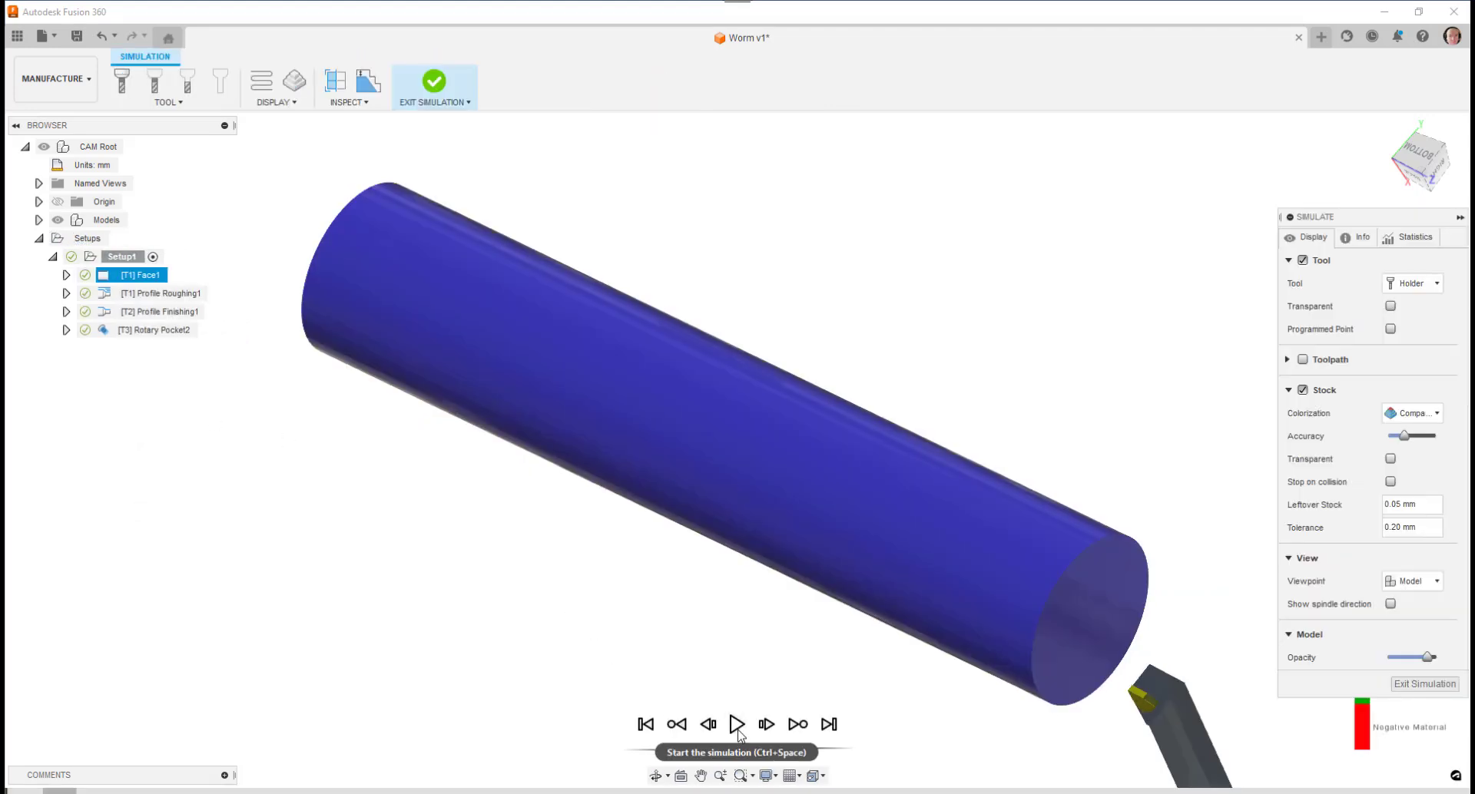
Play the simulation until the helical worm slots are roughed, then pause it
{"action": "left_click", "coordinate": [738, 724]}
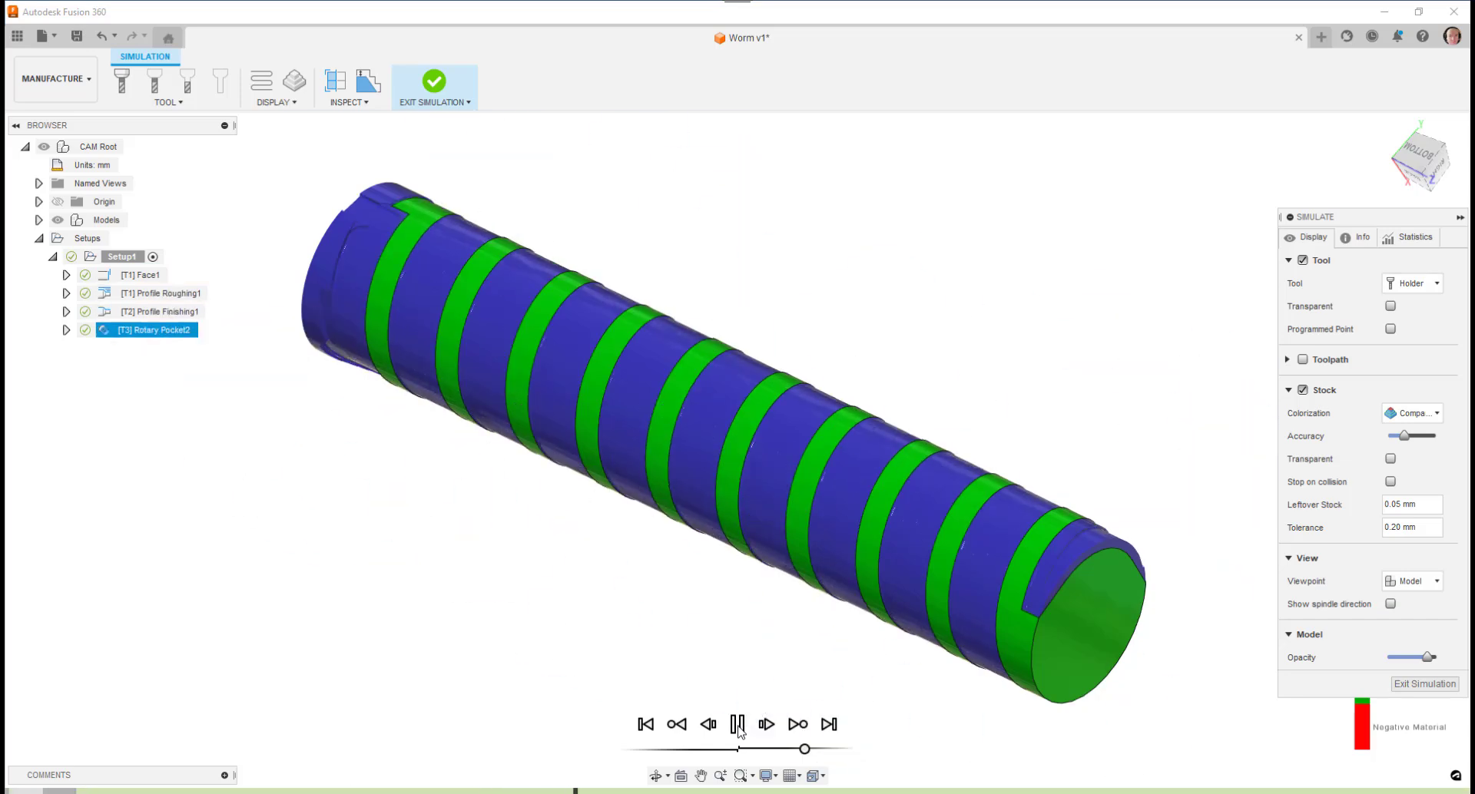
{"action": "left_click", "coordinate": [737, 724]}
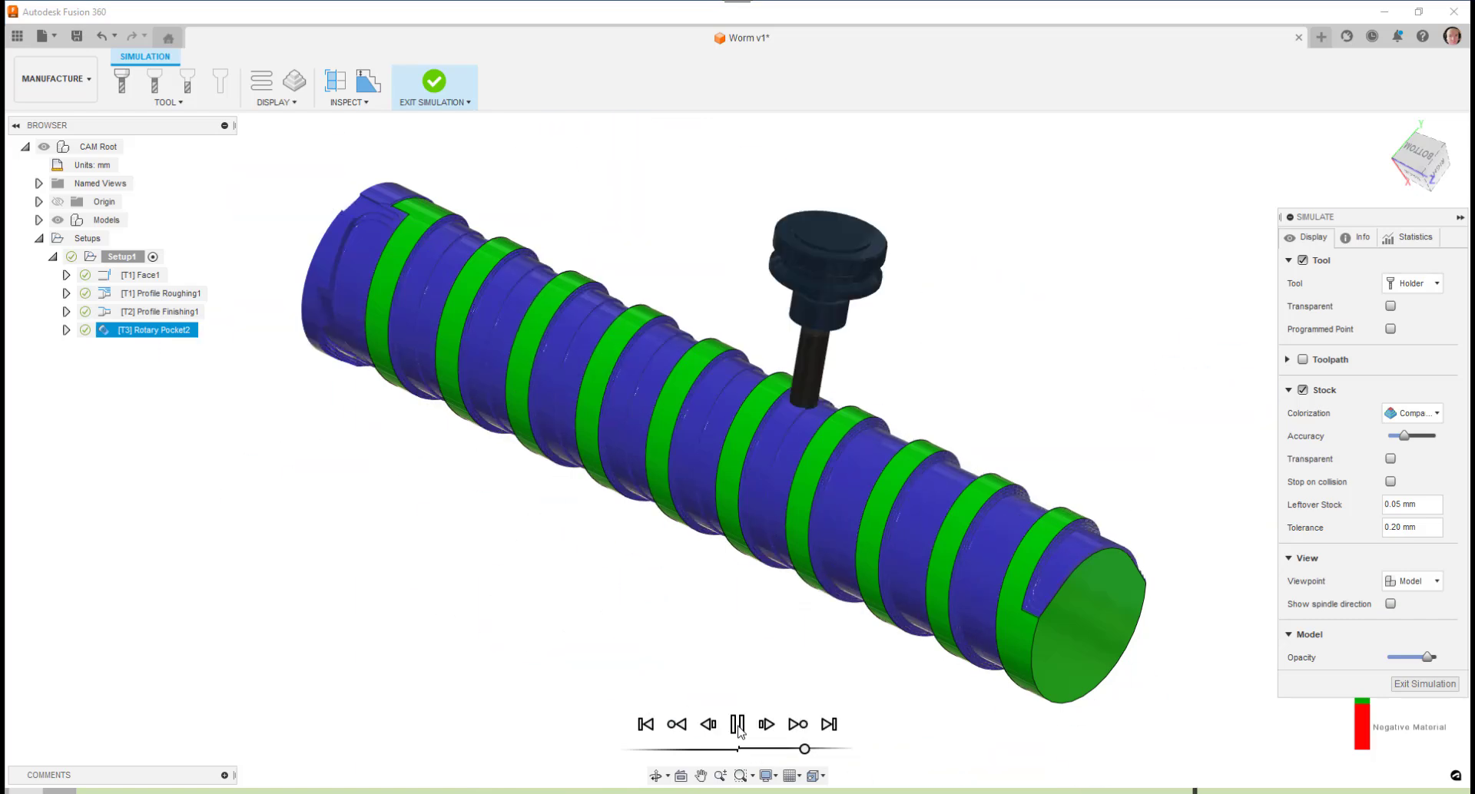
{"action": "left_click", "coordinate": [738, 724]}
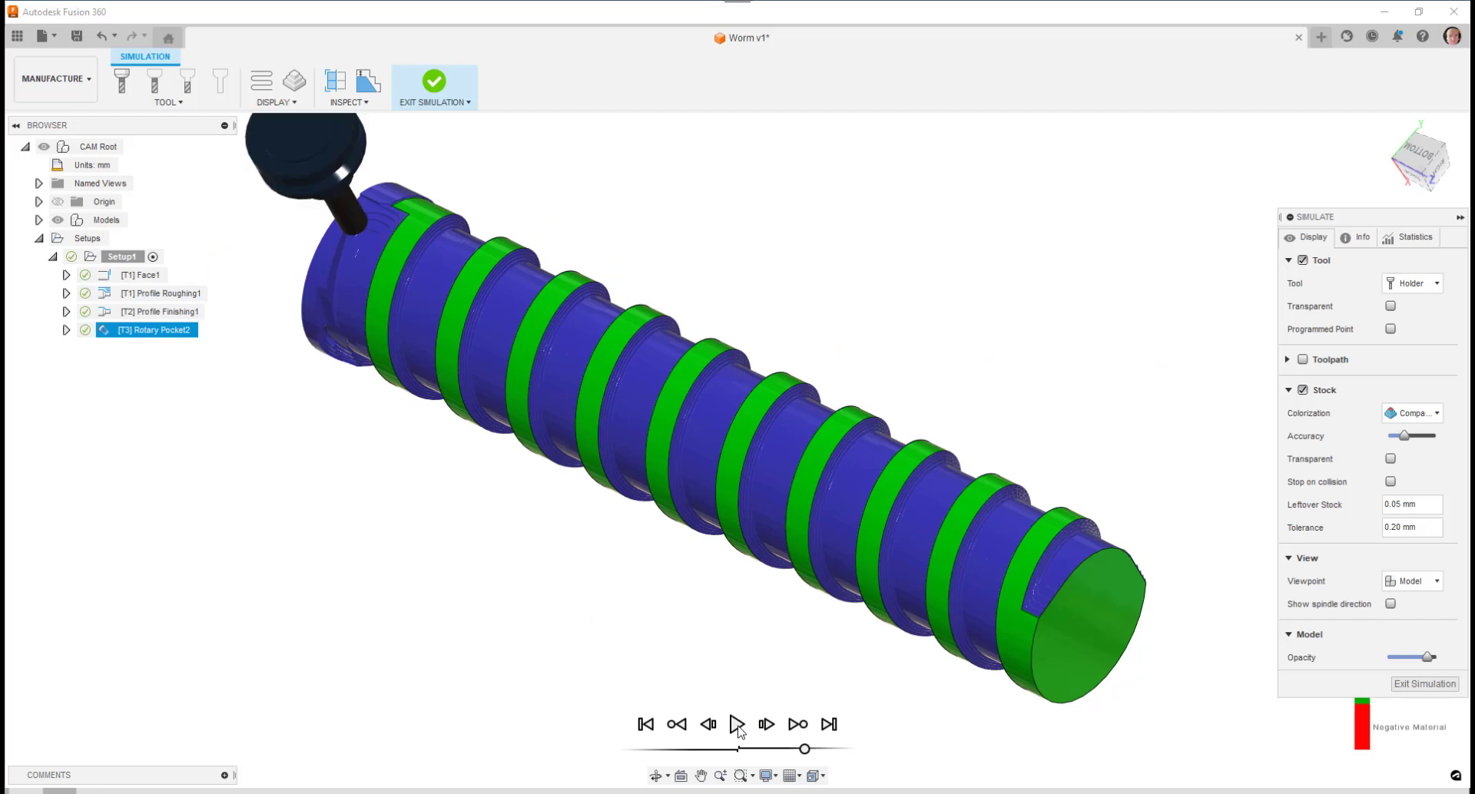
{"action": "mouse_move", "coordinate": [986, 422]}
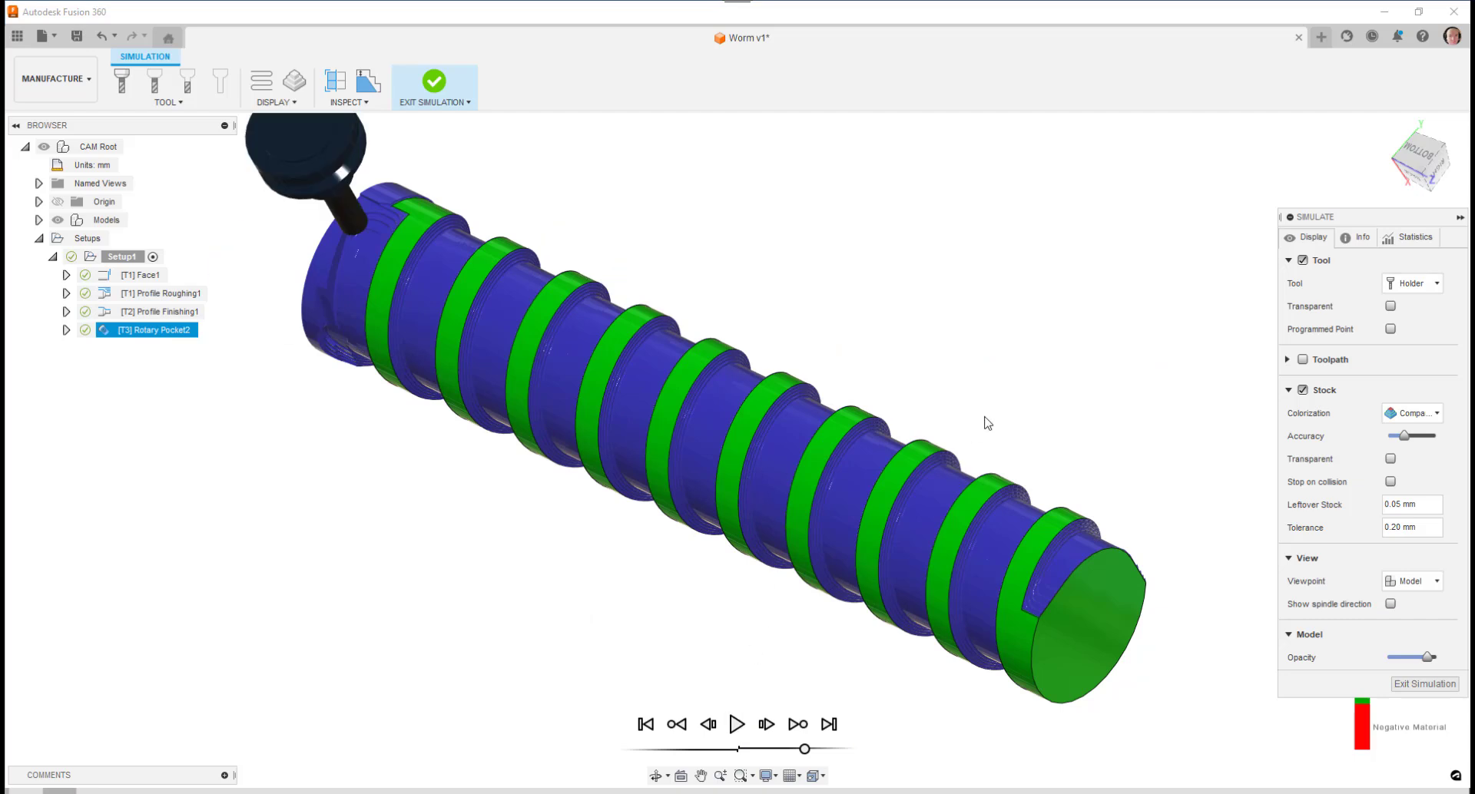